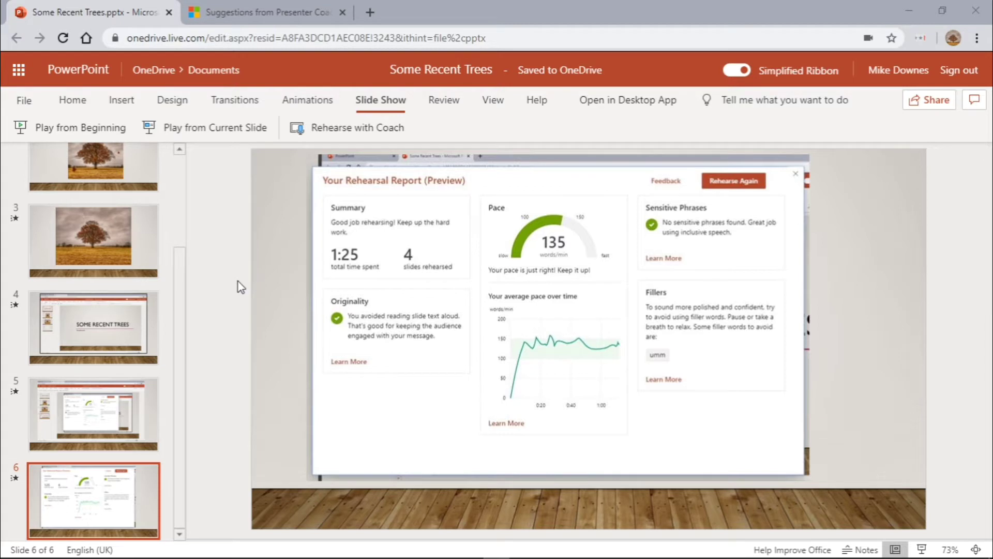
pyautogui.moveTo(212, 265)
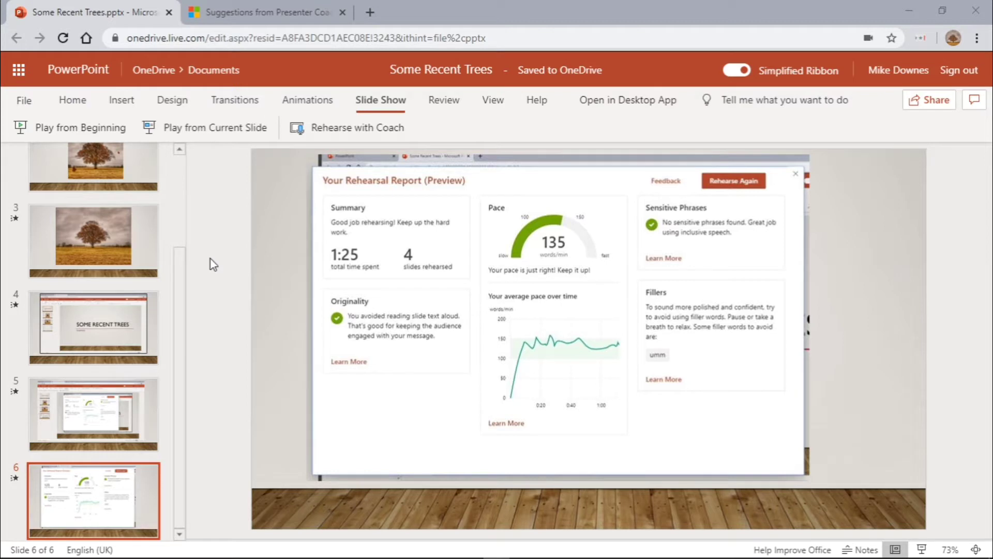
pyautogui.moveTo(222, 245)
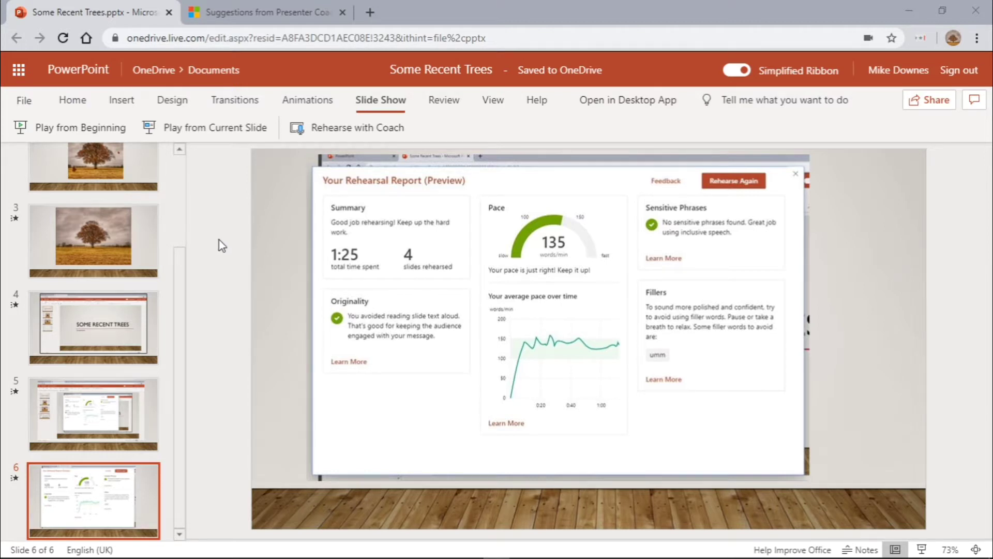
pyautogui.moveTo(329, 133)
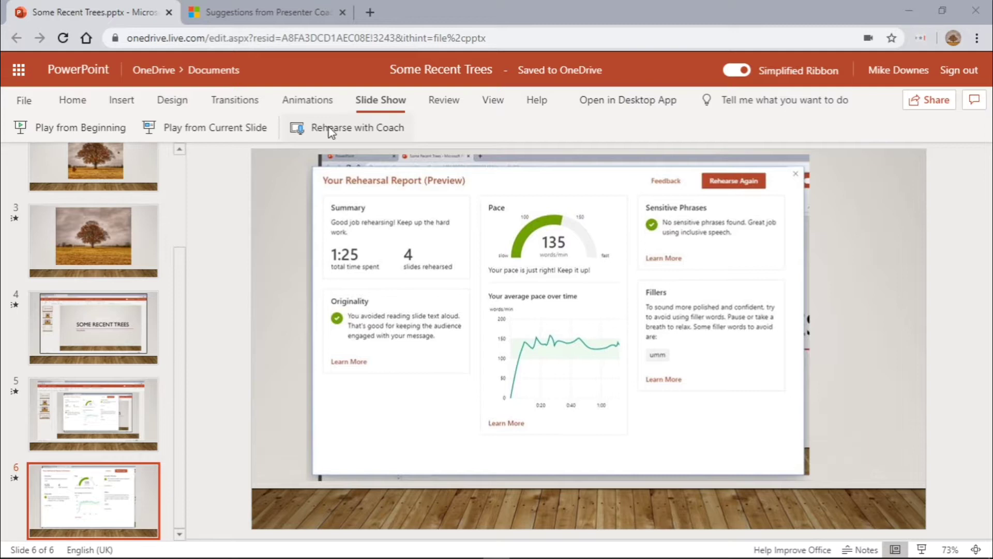
pyautogui.moveTo(370, 141)
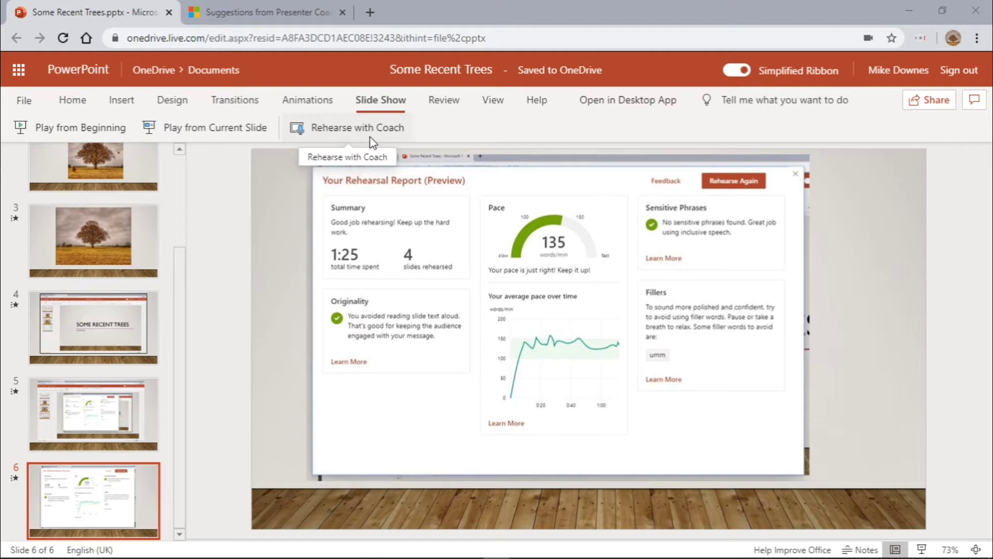
pyautogui.moveTo(240, 186)
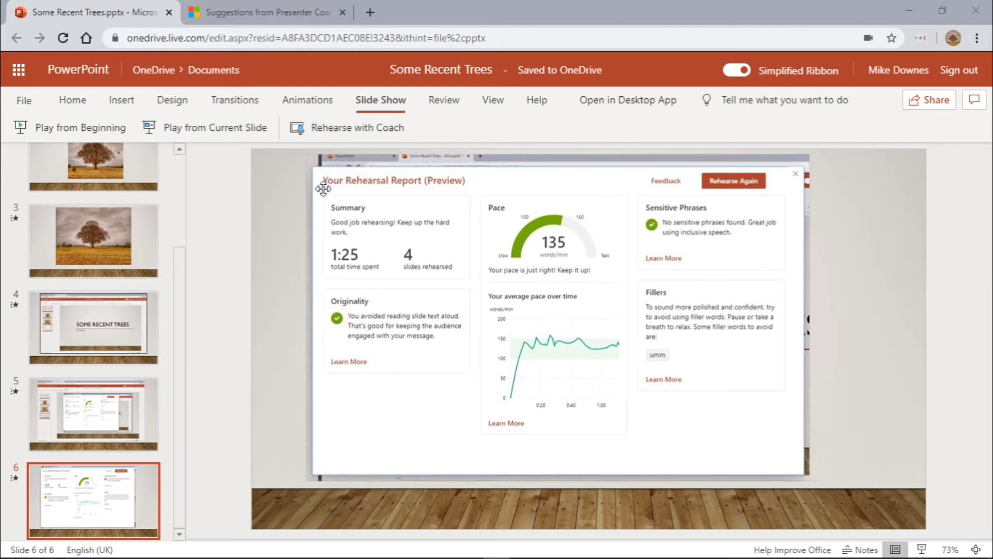
pyautogui.moveTo(418, 195)
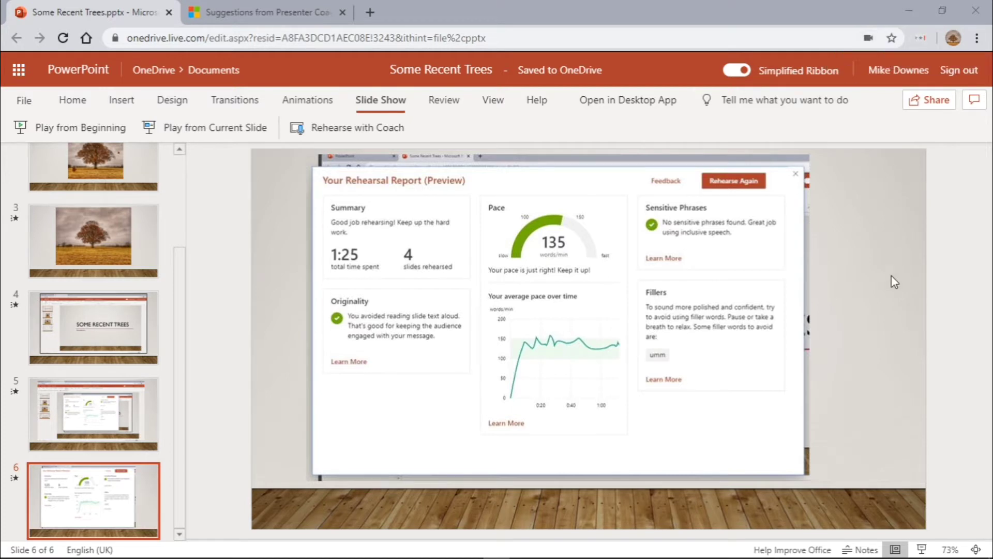
pyautogui.moveTo(893, 284)
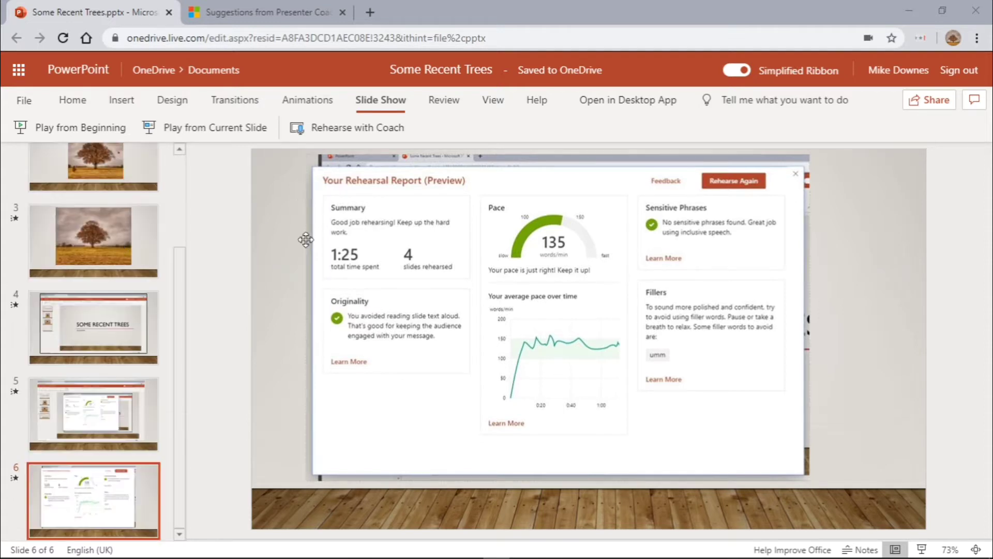
pyautogui.moveTo(360, 273)
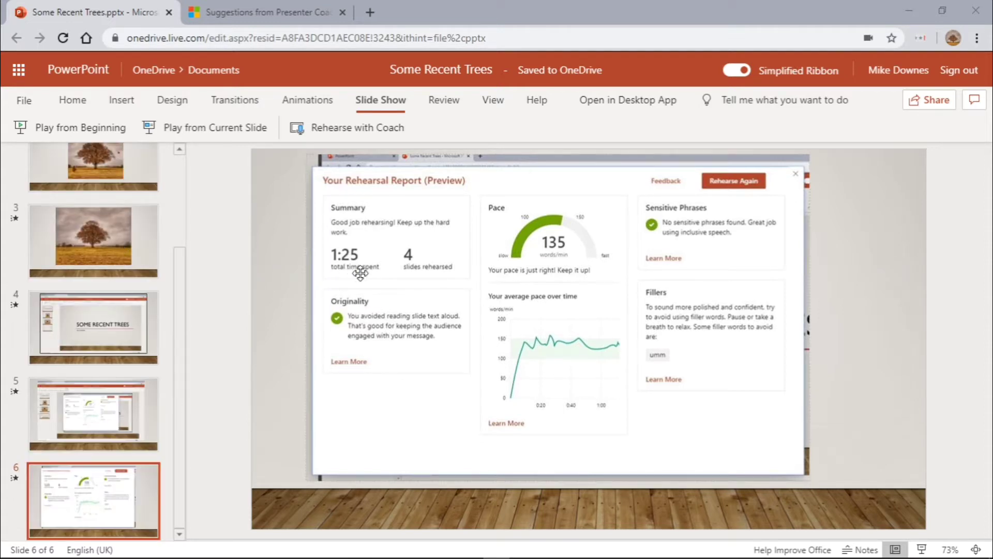
pyautogui.moveTo(414, 277)
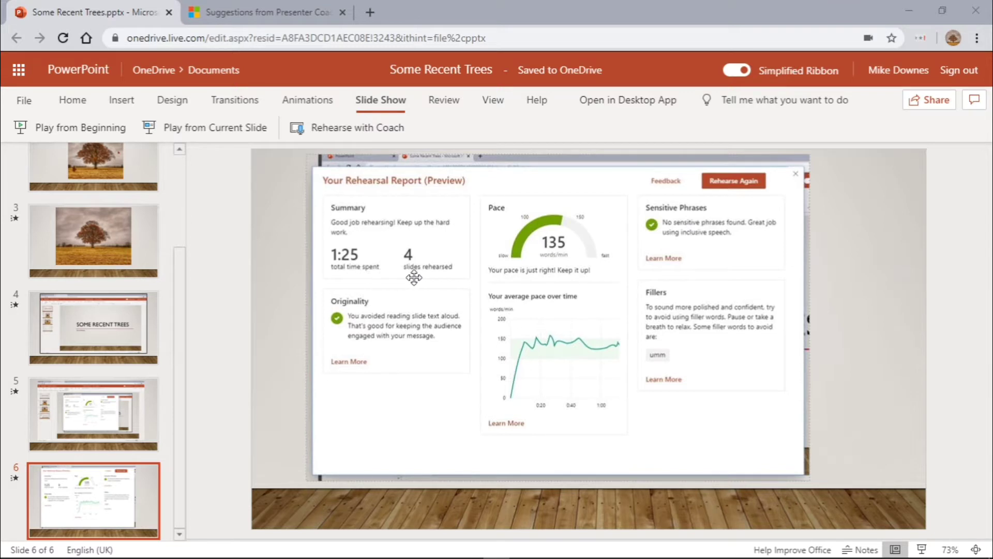
pyautogui.moveTo(555, 265)
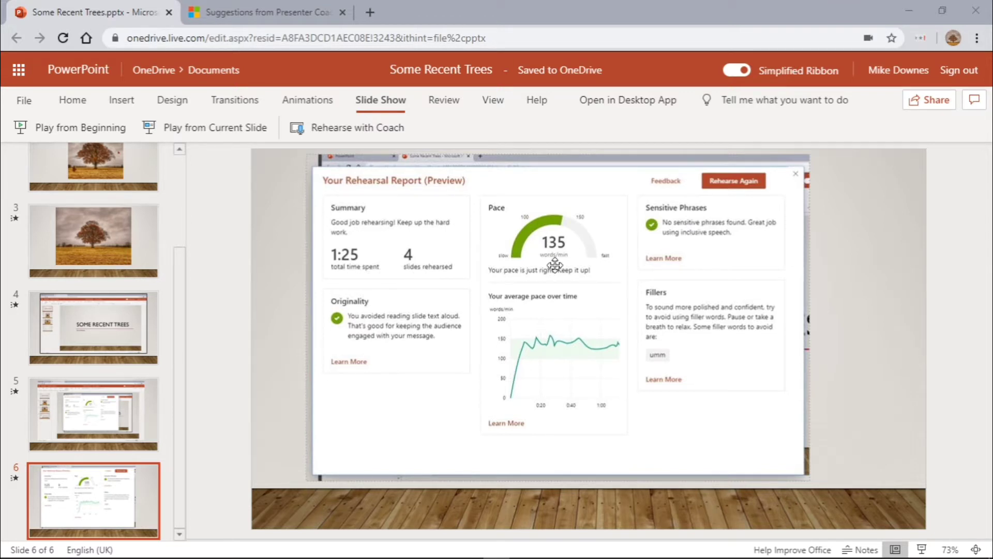
pyautogui.moveTo(675, 276)
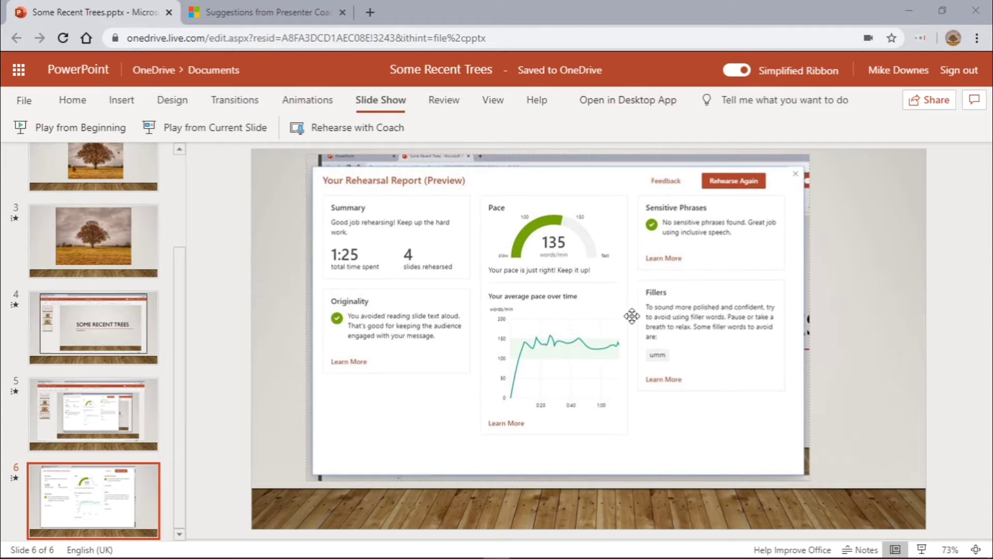
pyautogui.moveTo(646, 319)
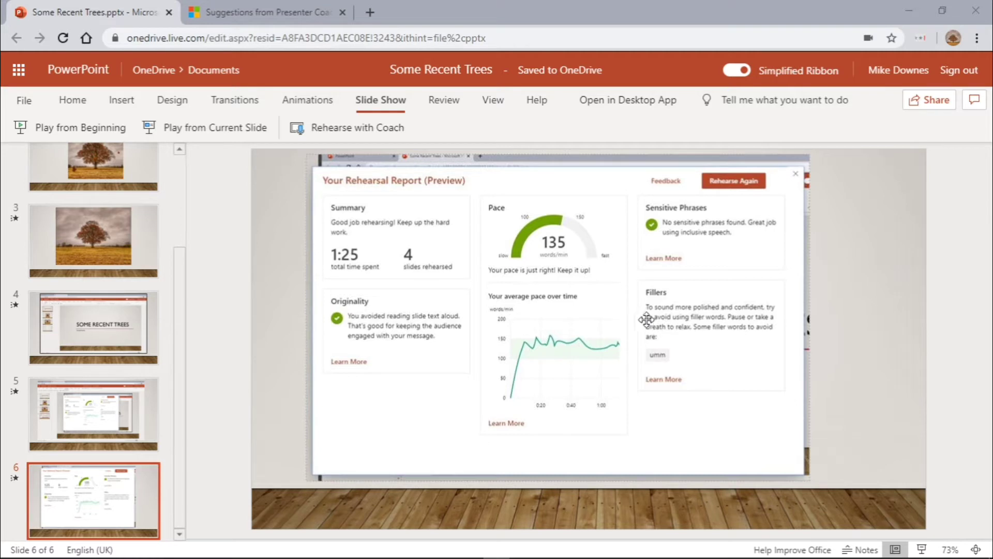
pyautogui.moveTo(518, 342)
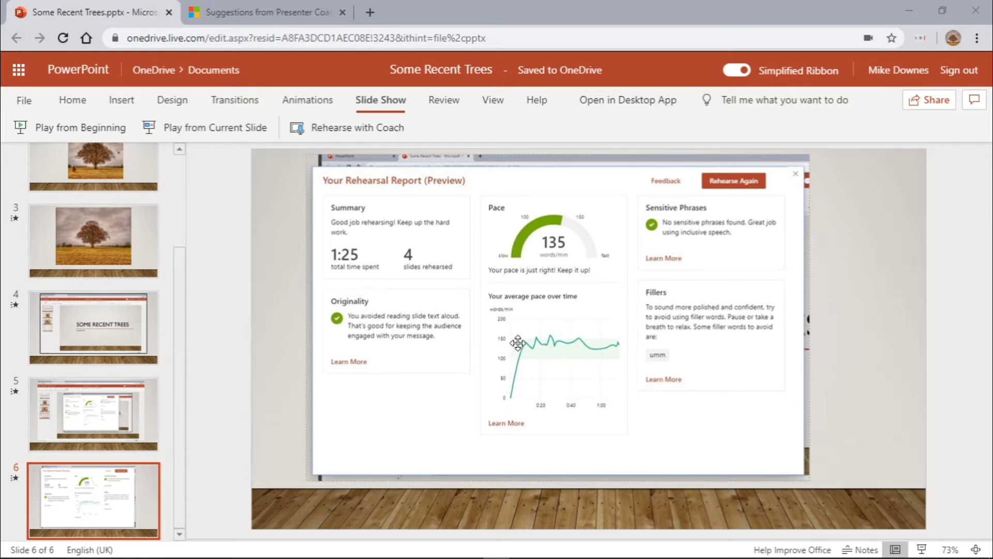
pyautogui.moveTo(339, 316)
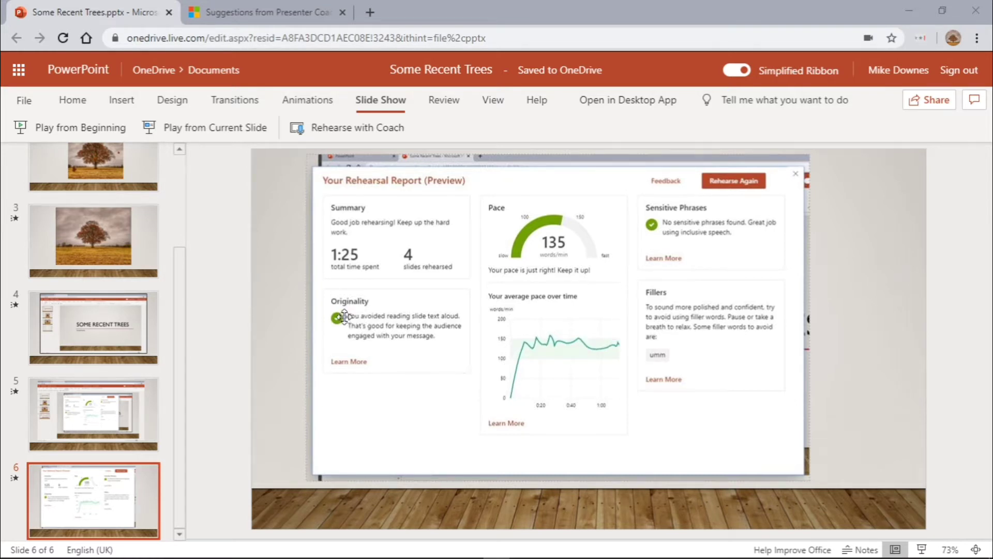
pyautogui.moveTo(385, 311)
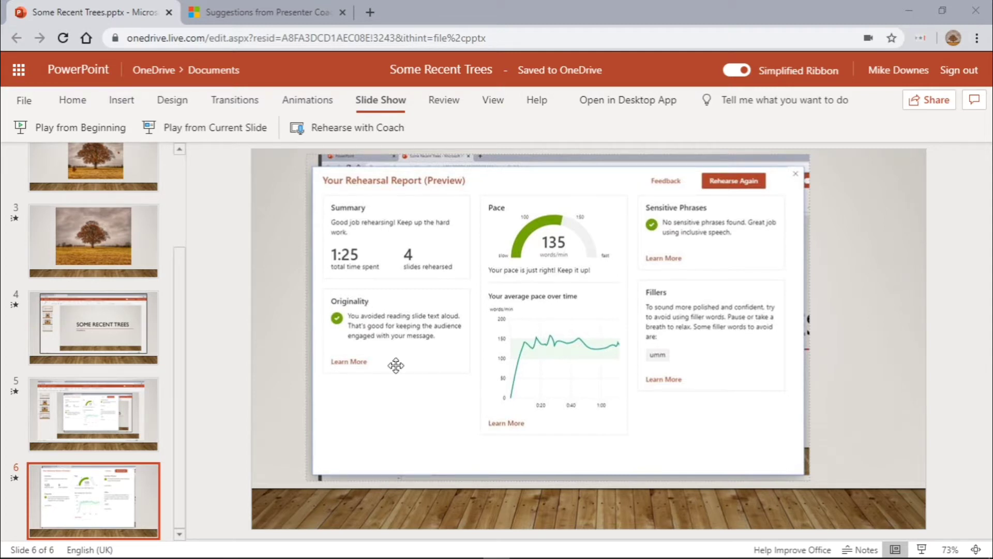
pyautogui.moveTo(395, 370)
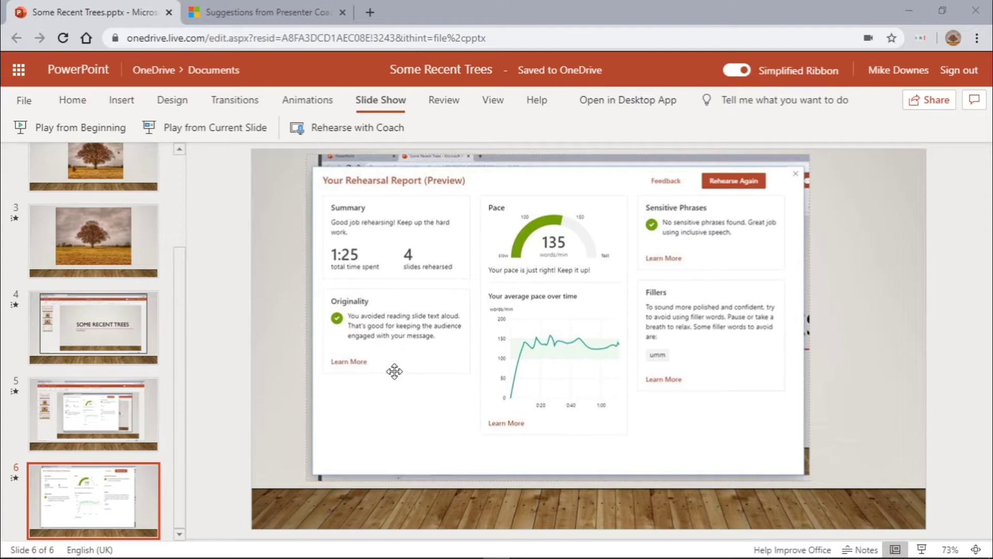
# - Read the Presenter Coach article's Pace section down to the recommended 100–165 words per minute
pyautogui.click(266, 12)
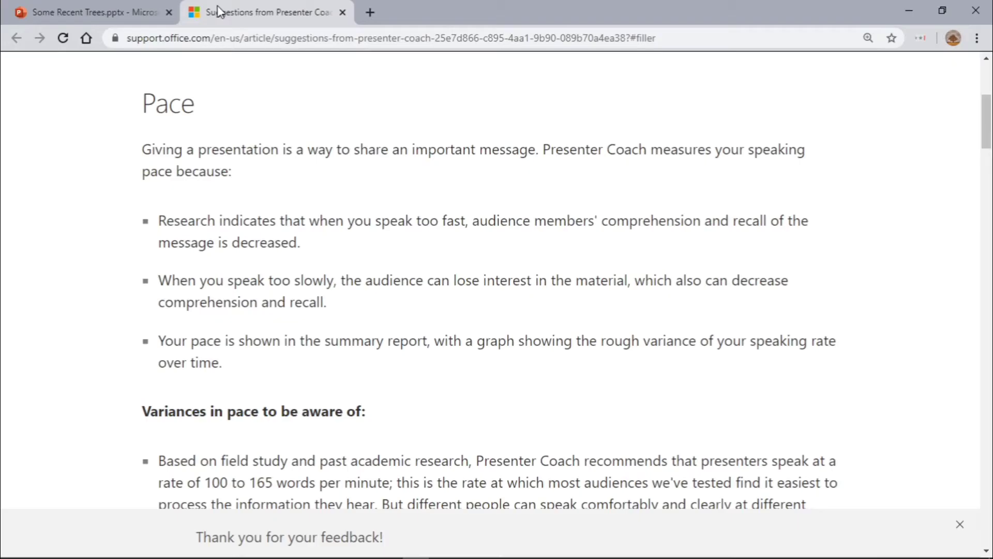
pyautogui.scroll(3)
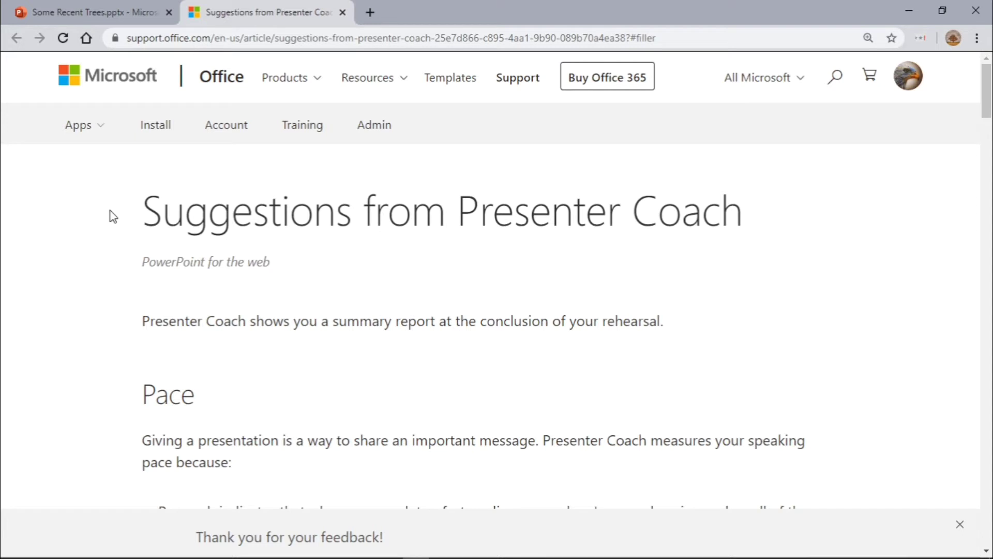
pyautogui.moveTo(101, 260)
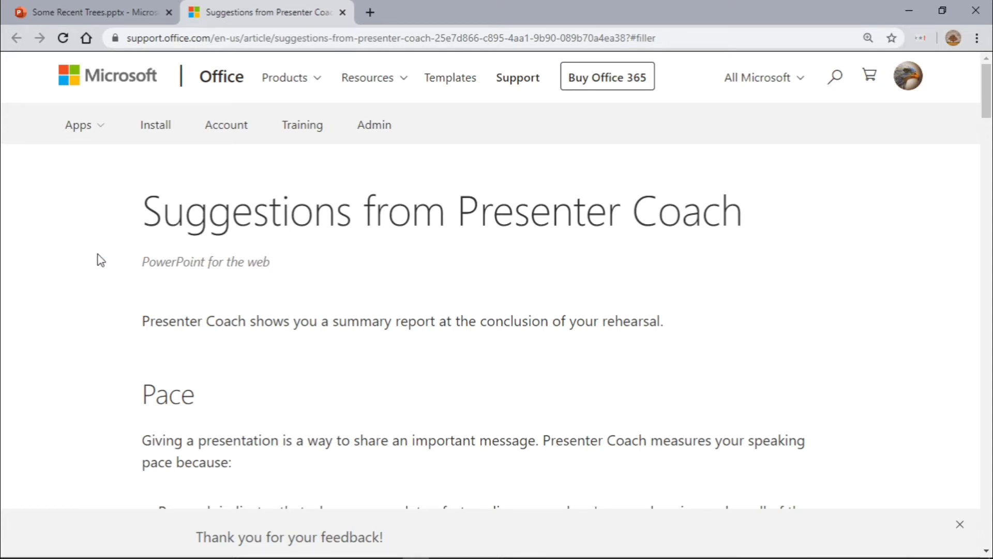
pyautogui.scroll(-3)
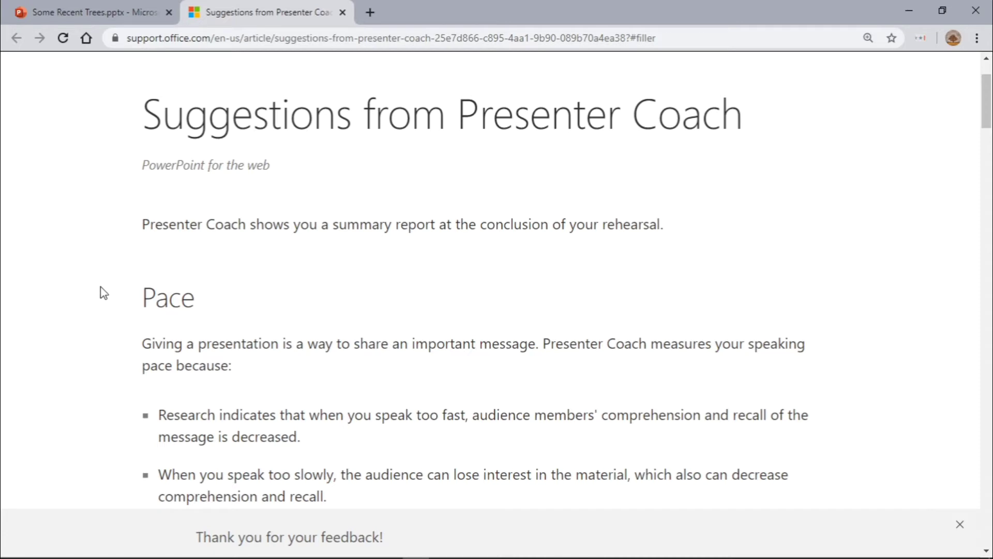
pyautogui.scroll(-3)
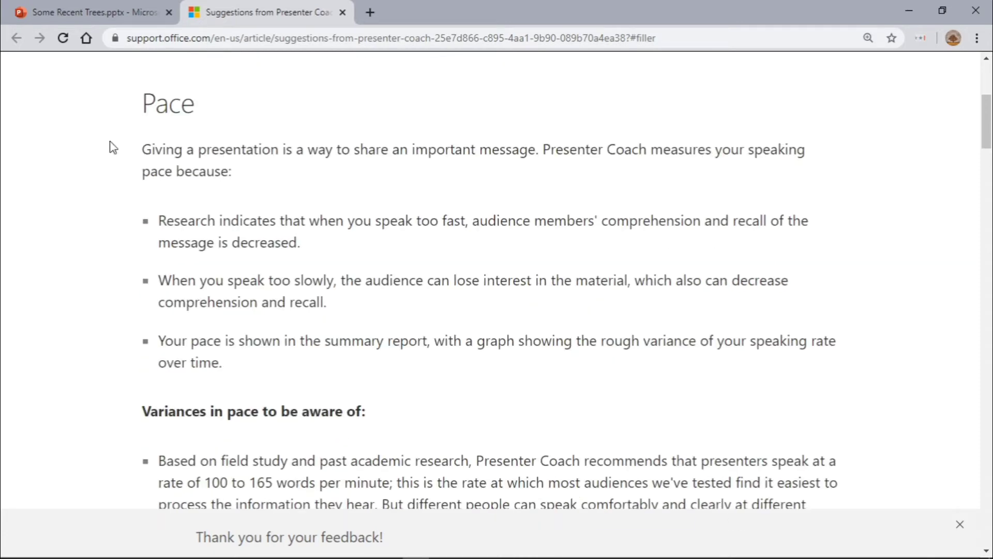
pyautogui.moveTo(458, 240)
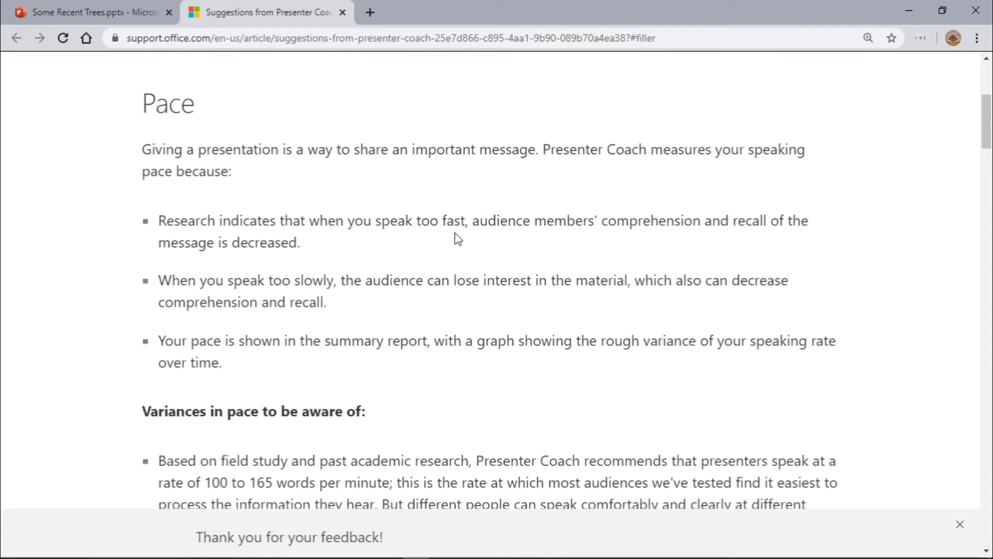
pyautogui.moveTo(572, 257)
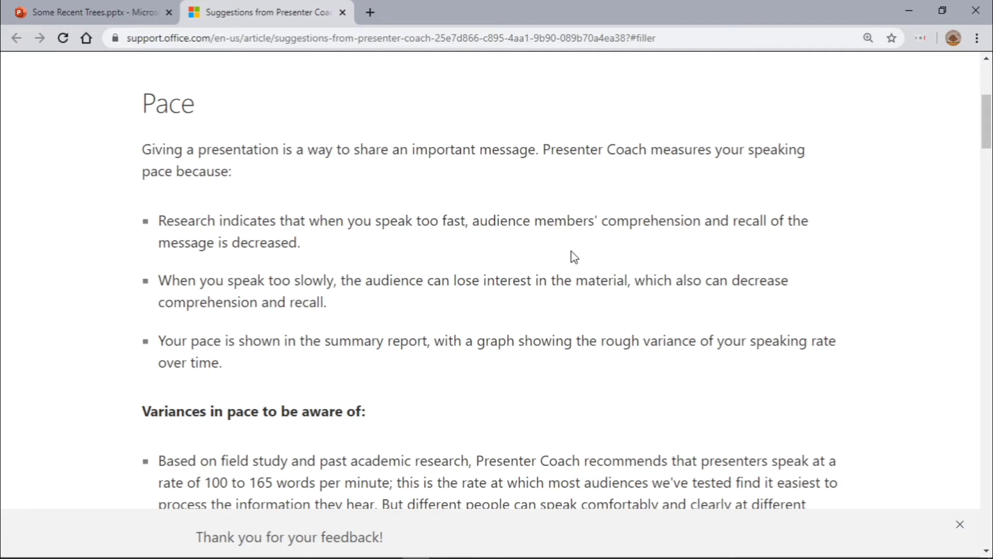
pyautogui.moveTo(411, 327)
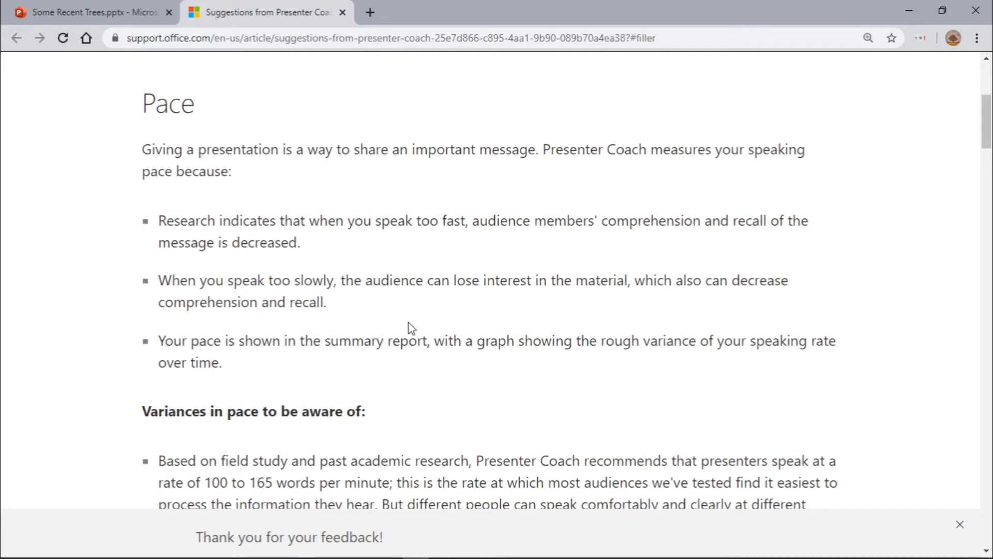
pyautogui.moveTo(410, 323)
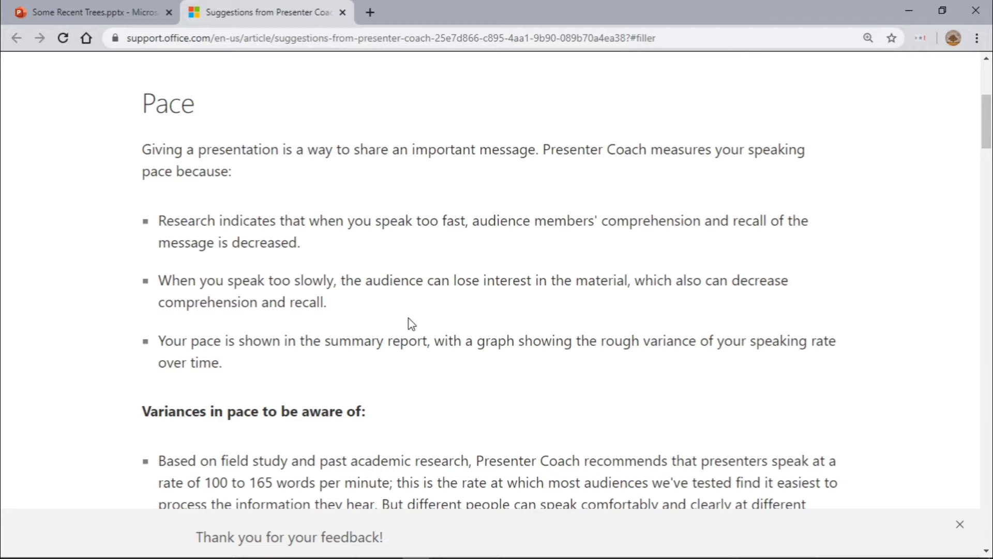
pyautogui.scroll(-3)
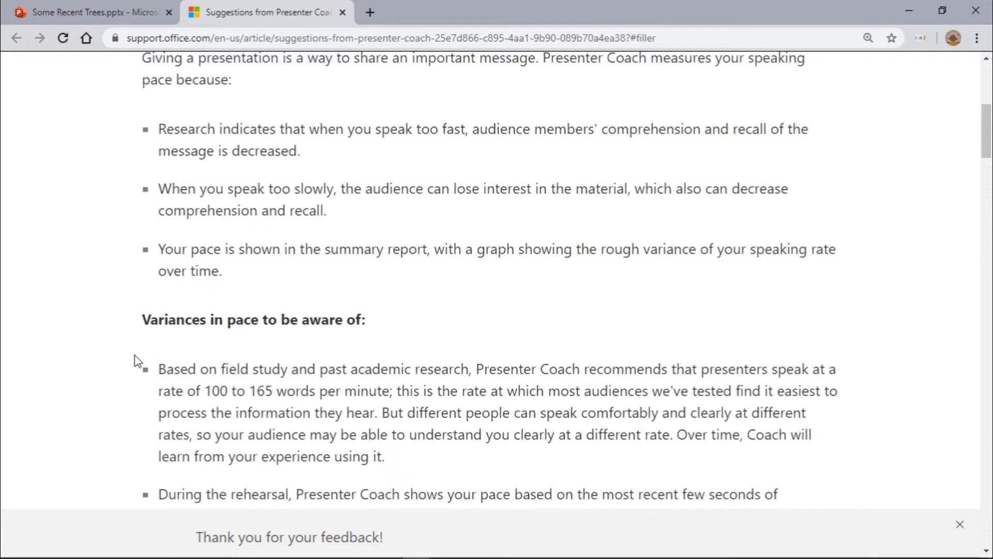
pyautogui.scroll(-3)
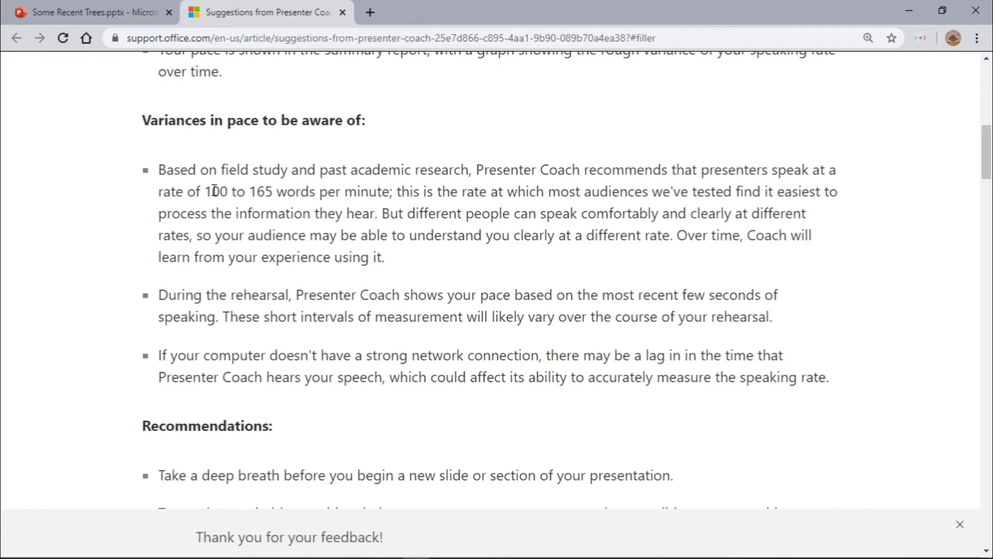
pyautogui.moveTo(247, 206)
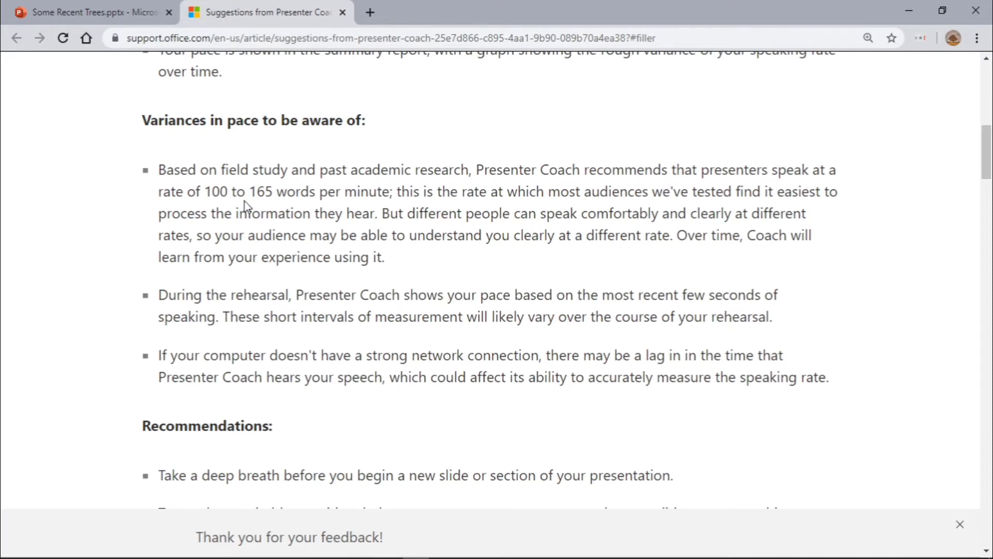
pyautogui.moveTo(37, 328)
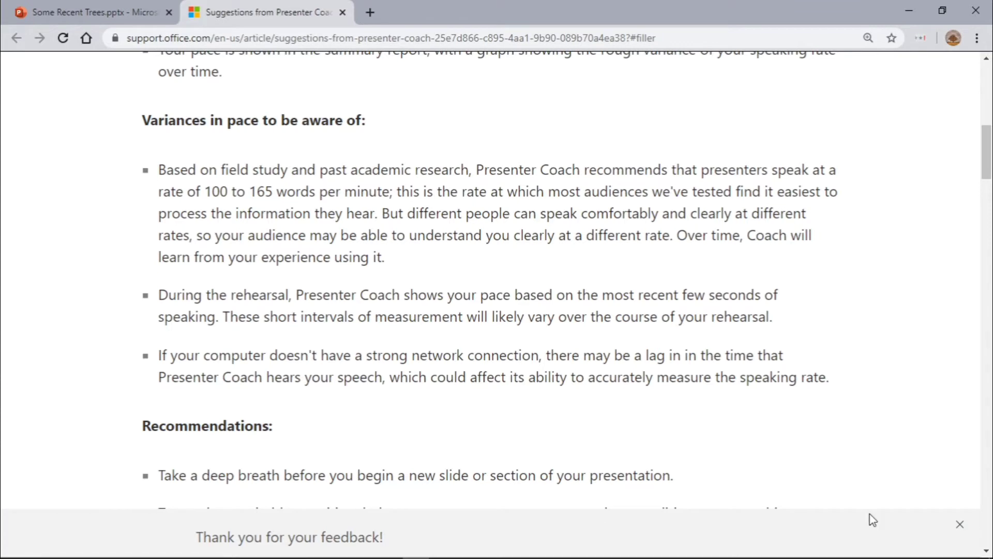
# - Scroll past the Filler words and Sensitive phrases bias table to the Originality section
pyautogui.scroll(-3)
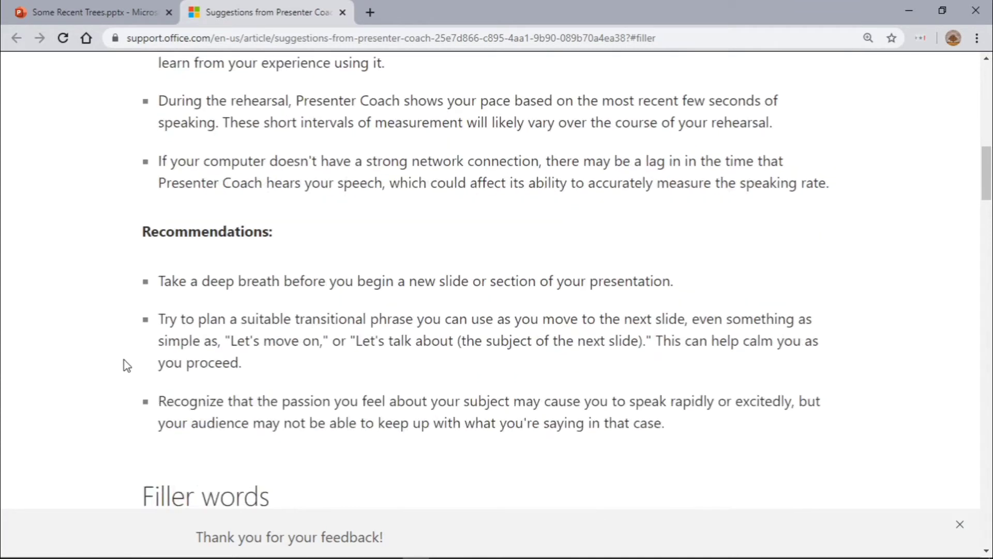
pyautogui.scroll(-3)
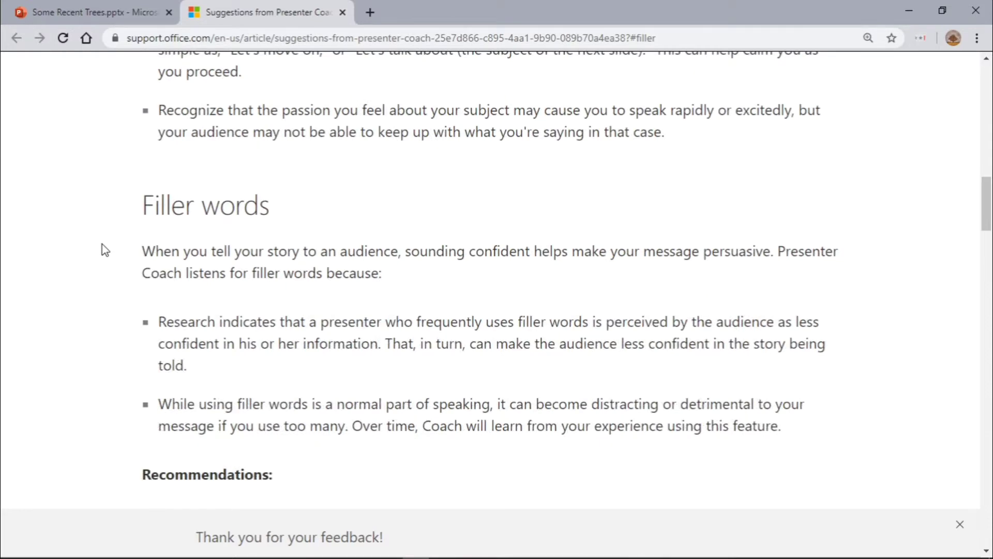
pyautogui.scroll(-3)
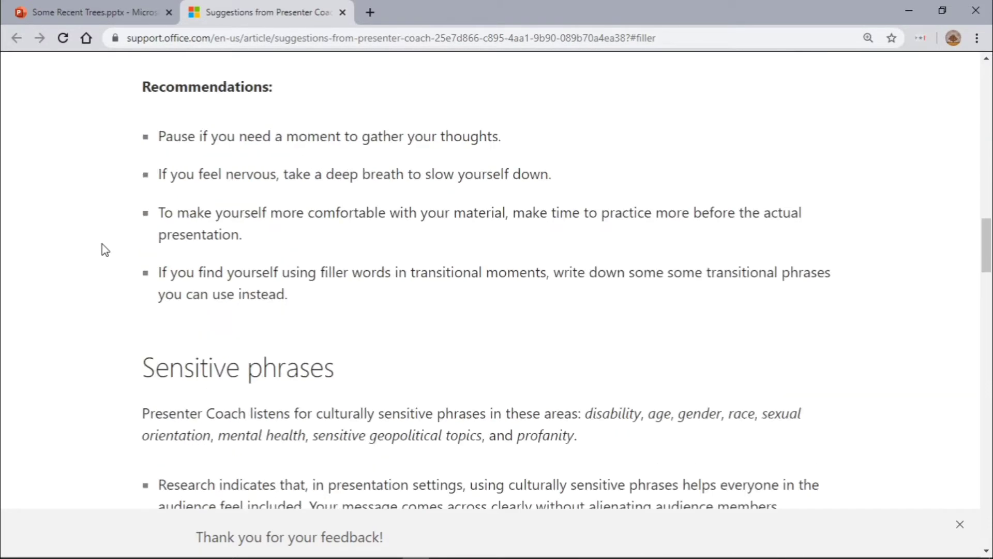
pyautogui.scroll(-3)
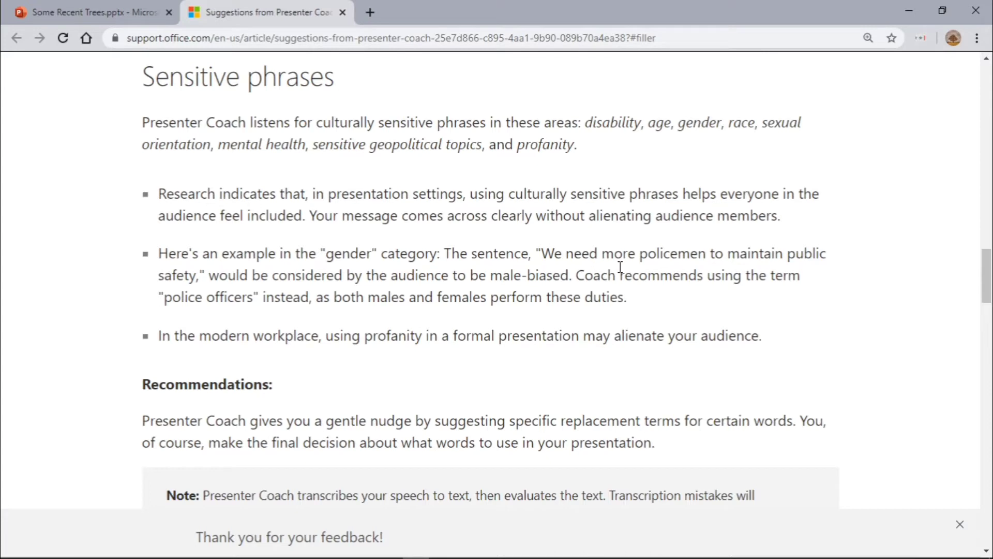
pyautogui.moveTo(122, 296)
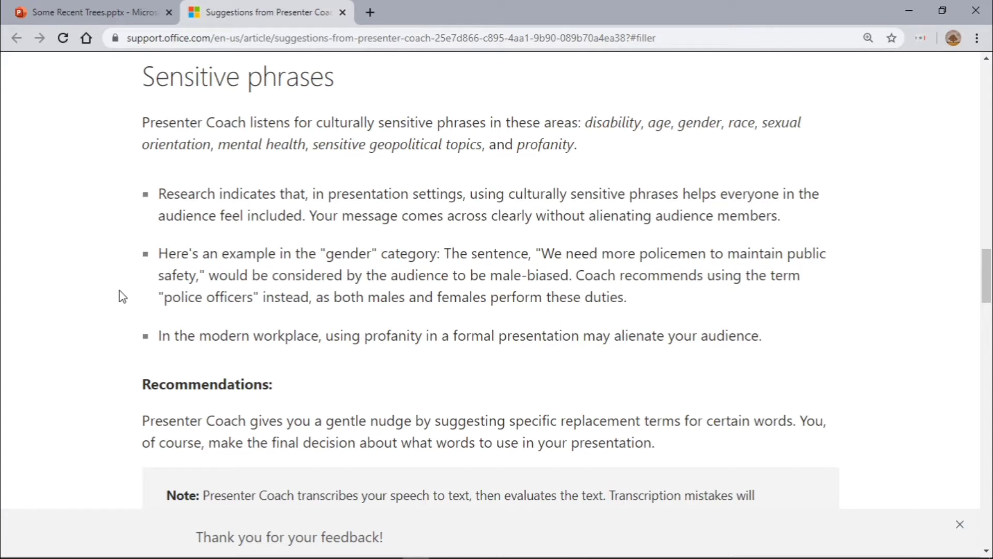
pyautogui.scroll(-3)
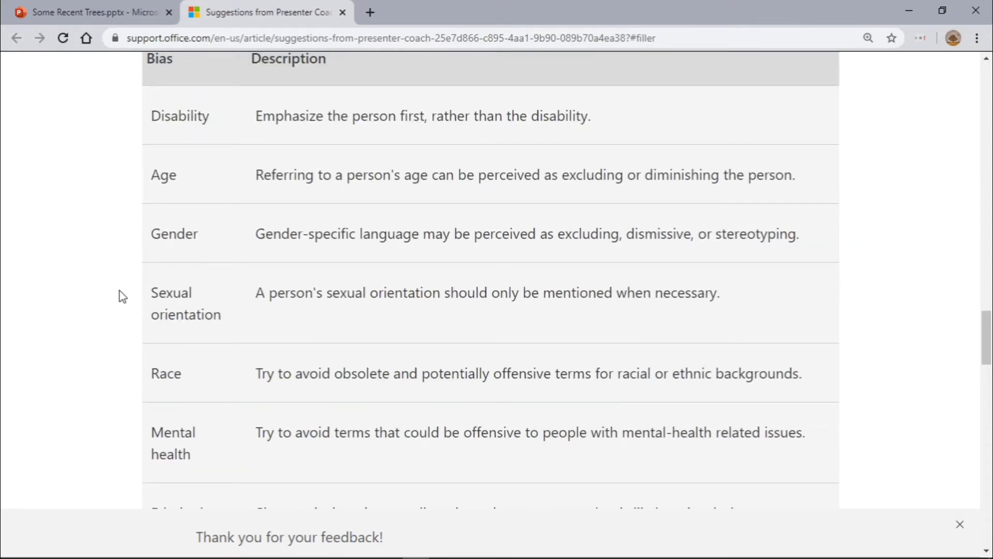
pyautogui.scroll(-3)
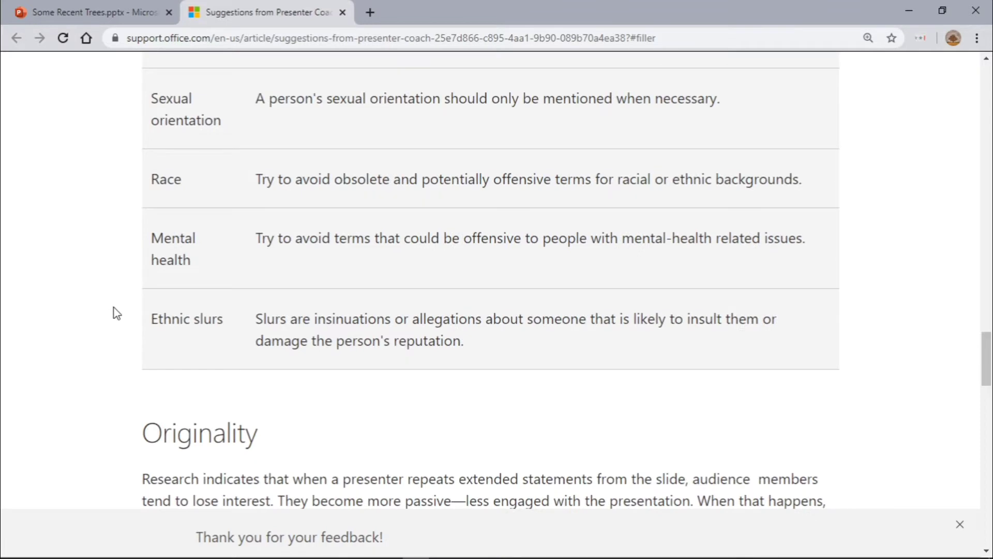
pyautogui.scroll(-3)
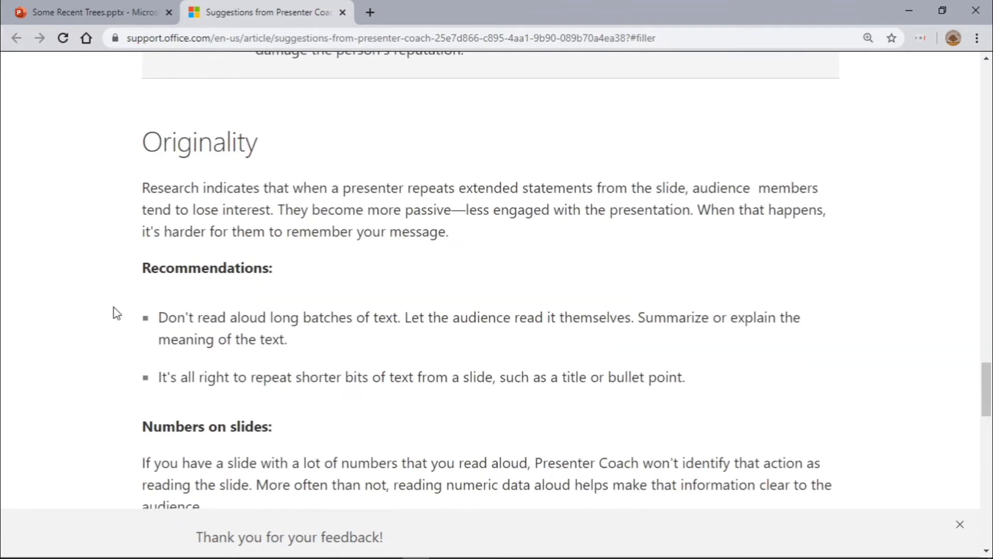
# - Read to the article's See Also section, then go back to the Some Recent Trees.pptx tab
pyautogui.scroll(-3)
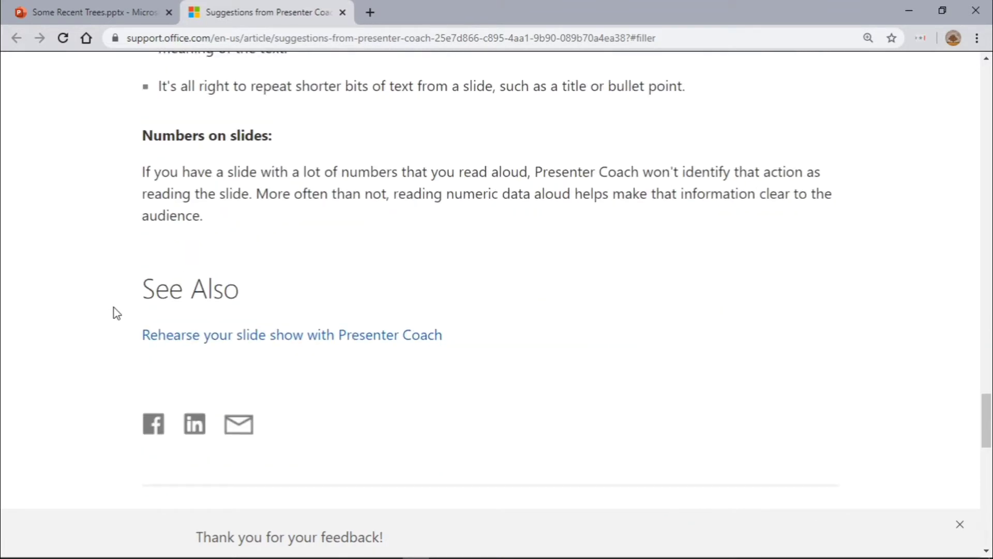
pyautogui.moveTo(90, 54)
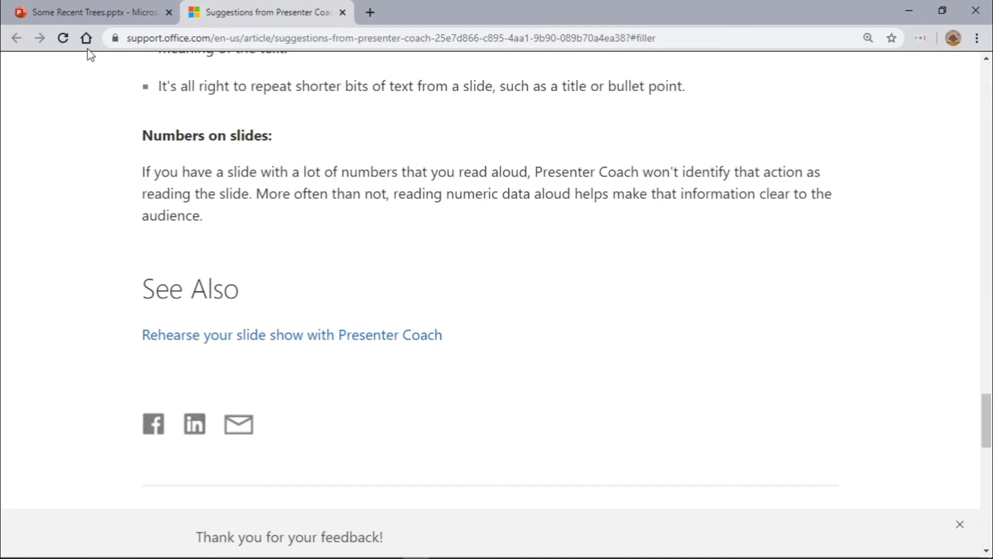
pyautogui.click(92, 12)
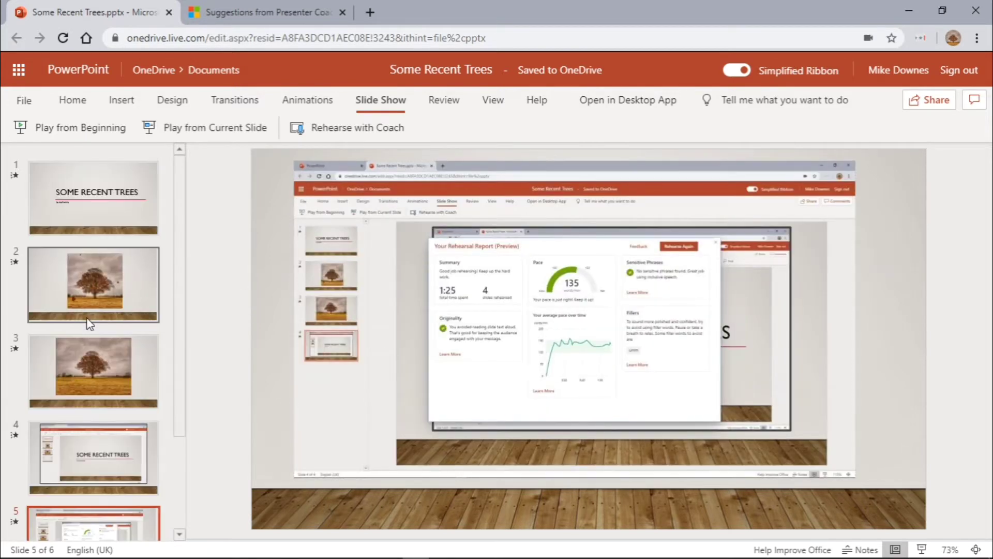
pyautogui.moveTo(93, 315)
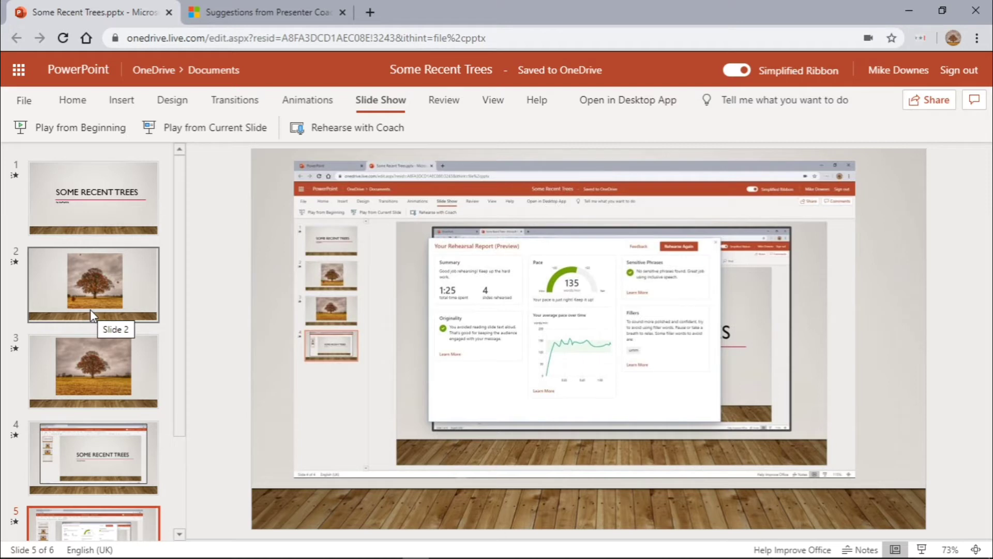
# - Select the slide 1 thumbnail to show the 'Some Recent Trees – In Autumn' title slide
pyautogui.click(93, 197)
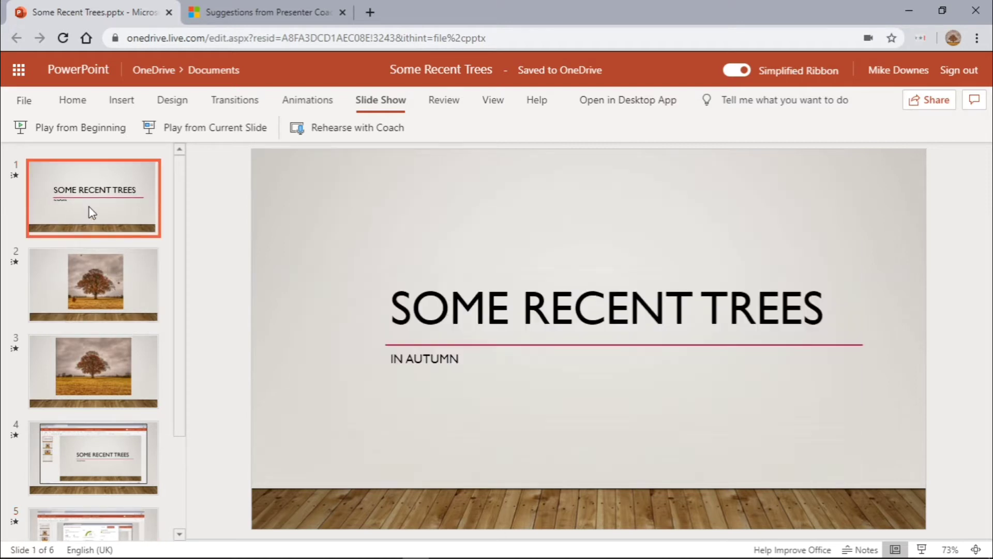
pyautogui.moveTo(195, 198)
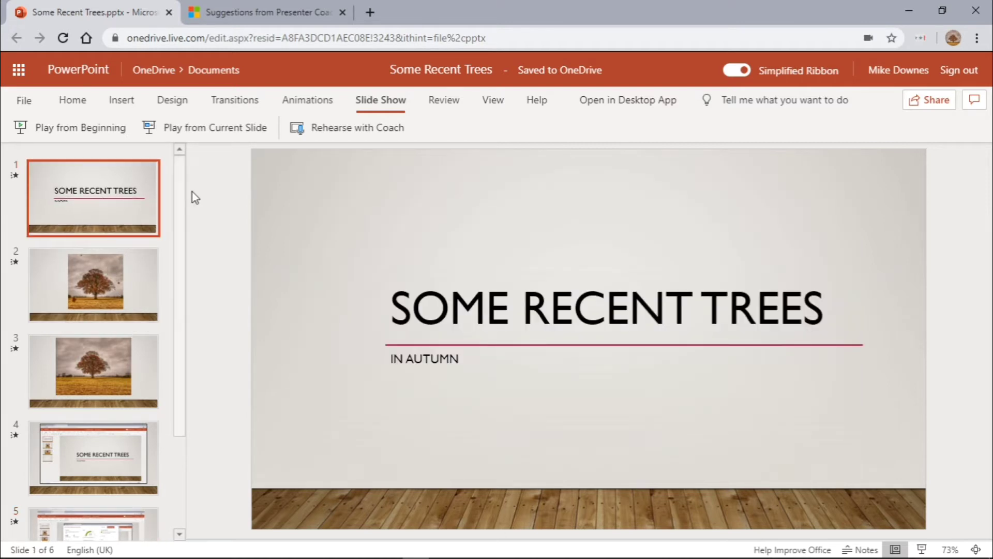
pyautogui.moveTo(85, 223)
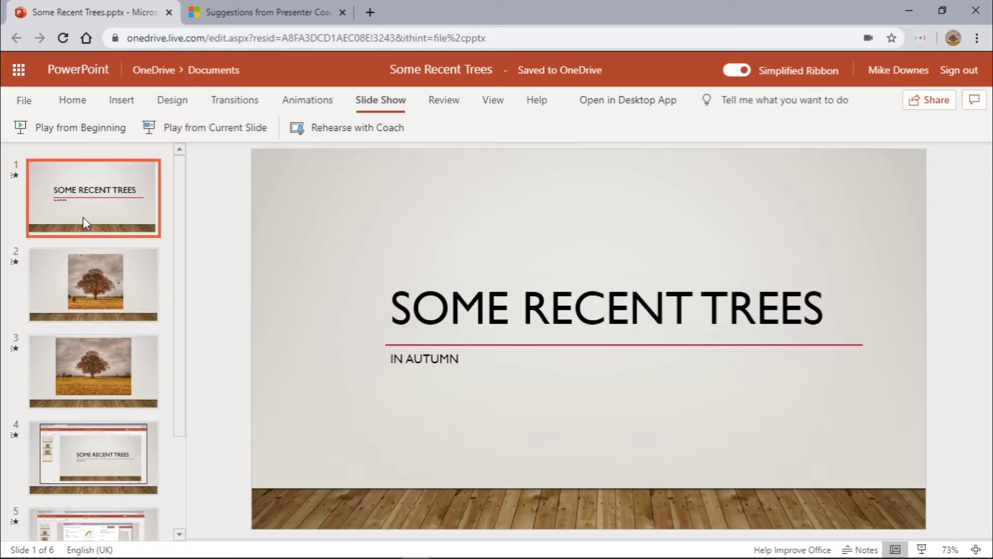
pyautogui.moveTo(197, 252)
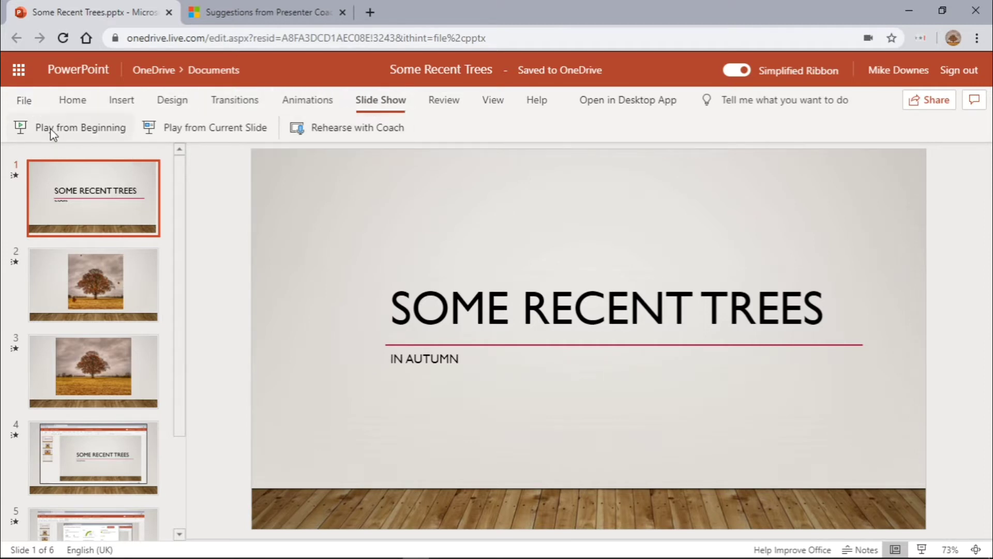
pyautogui.moveTo(81, 128)
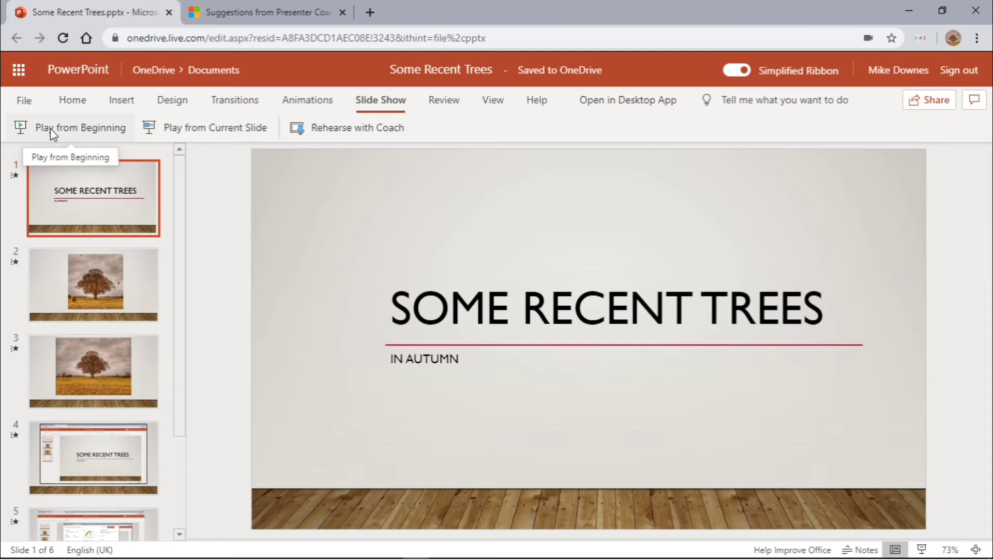
pyautogui.moveTo(334, 131)
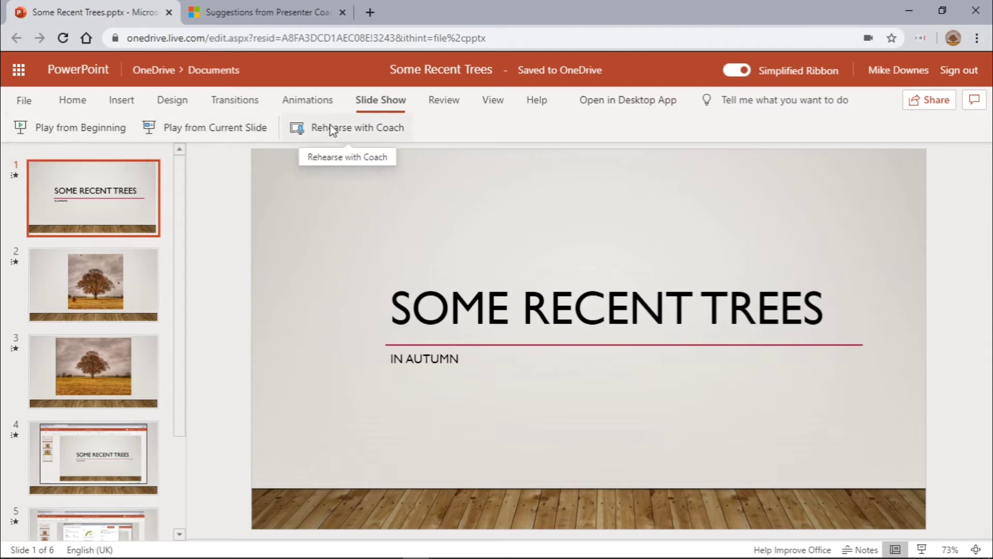
pyautogui.moveTo(300, 299)
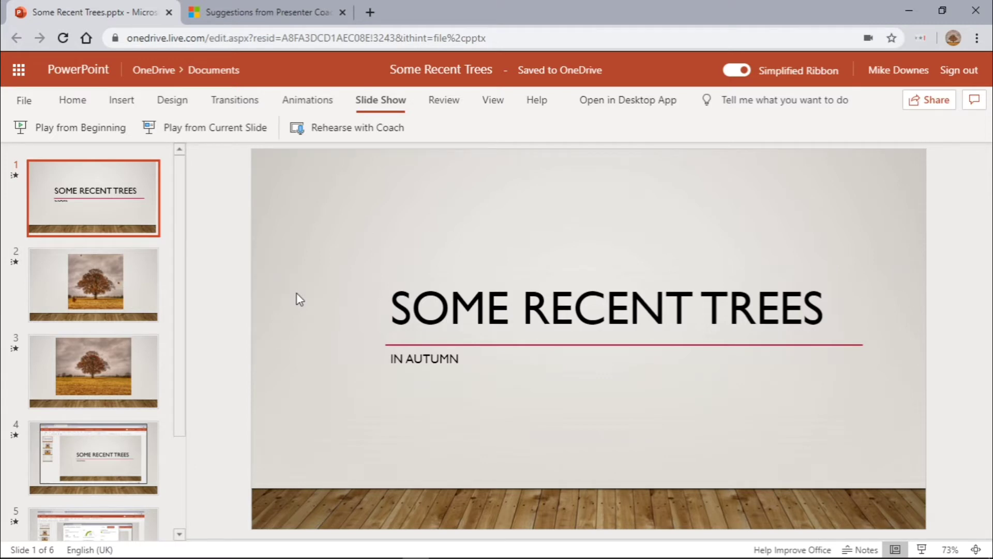
pyautogui.moveTo(215, 192)
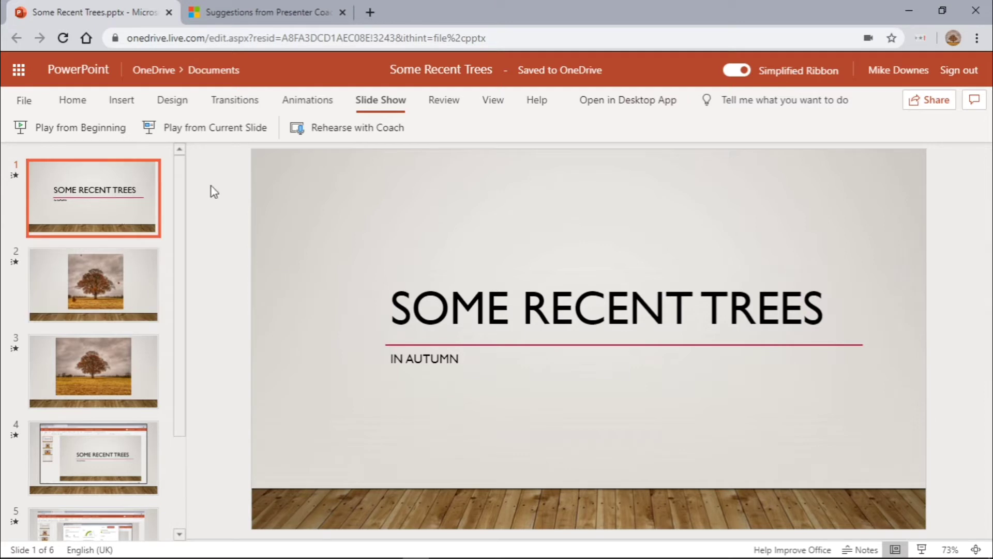
pyautogui.click(80, 127)
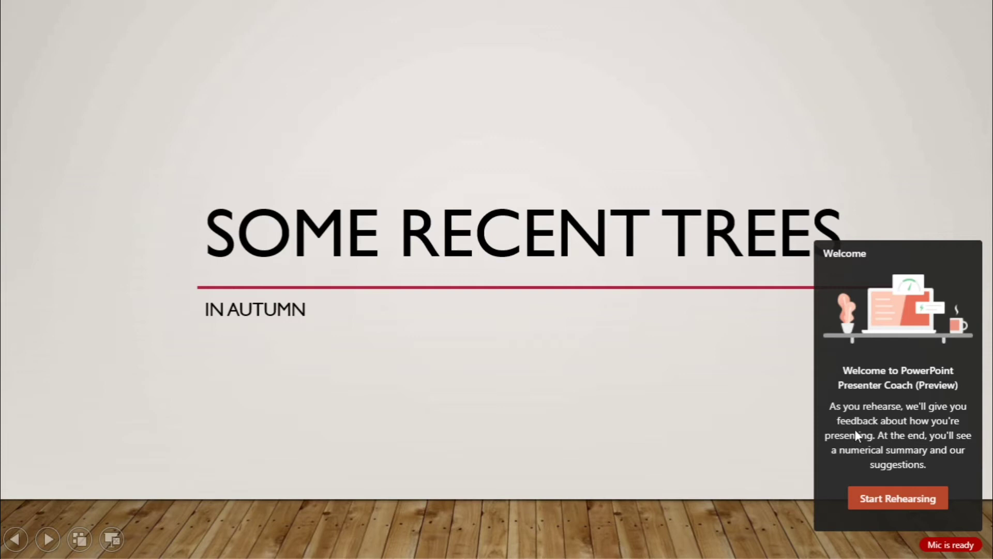
pyautogui.moveTo(754, 472)
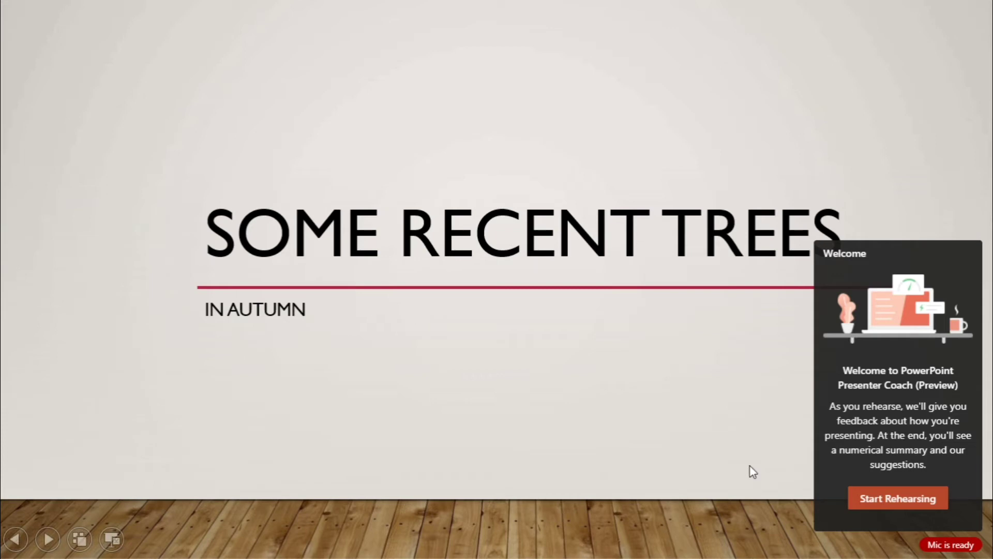
# - Start the Presenter Coach rehearsal and talk through the deck's tree slides
pyautogui.click(897, 498)
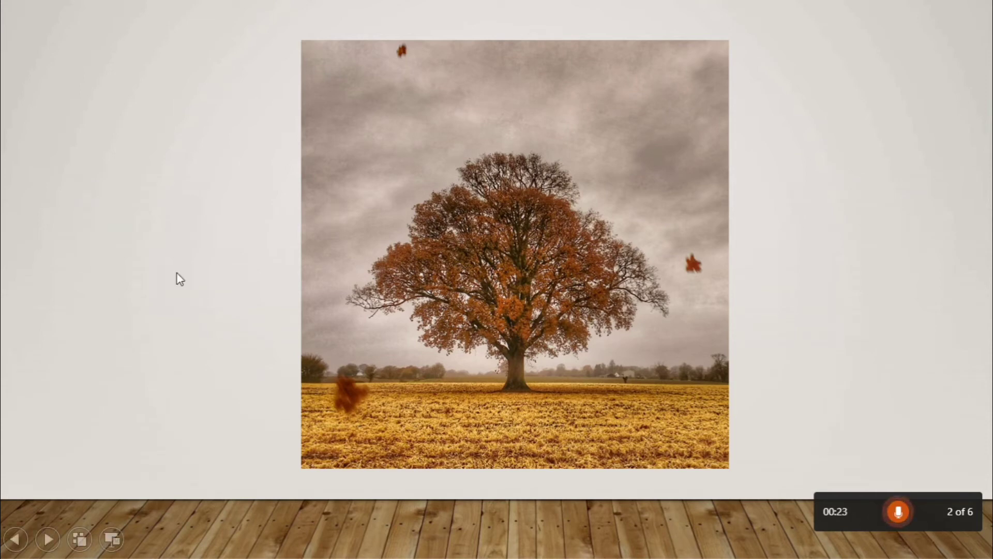
pyautogui.moveTo(235, 140)
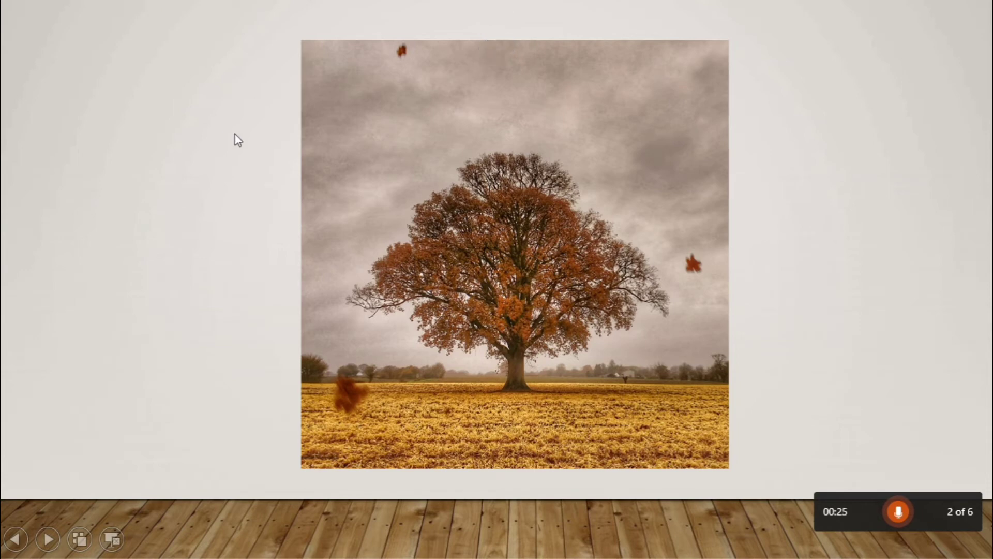
pyautogui.moveTo(350, 403)
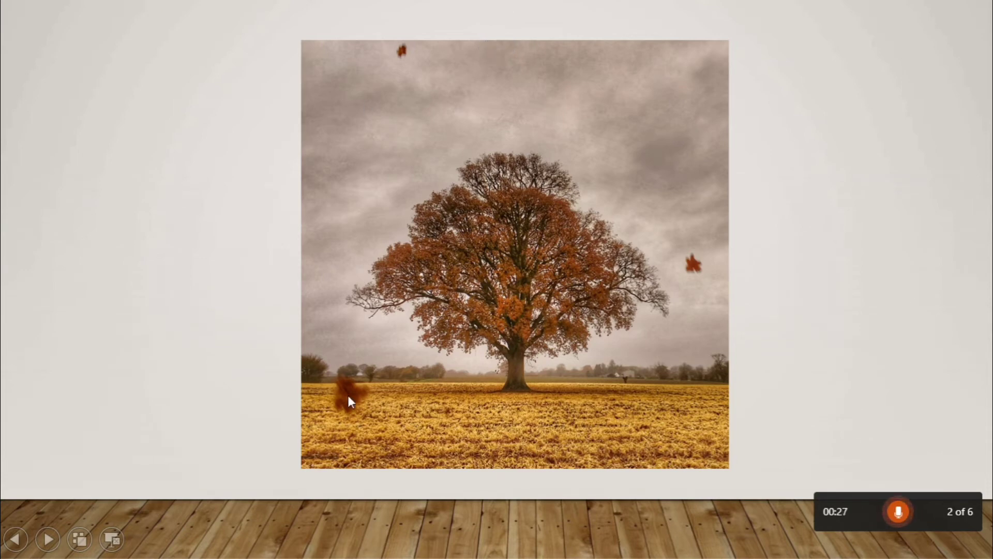
pyautogui.moveTo(424, 72)
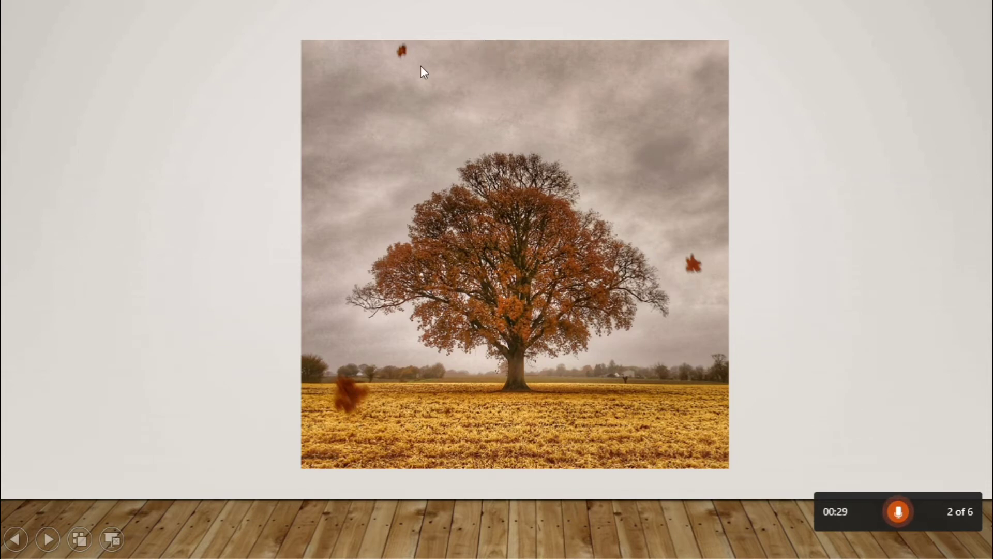
pyautogui.moveTo(234, 241)
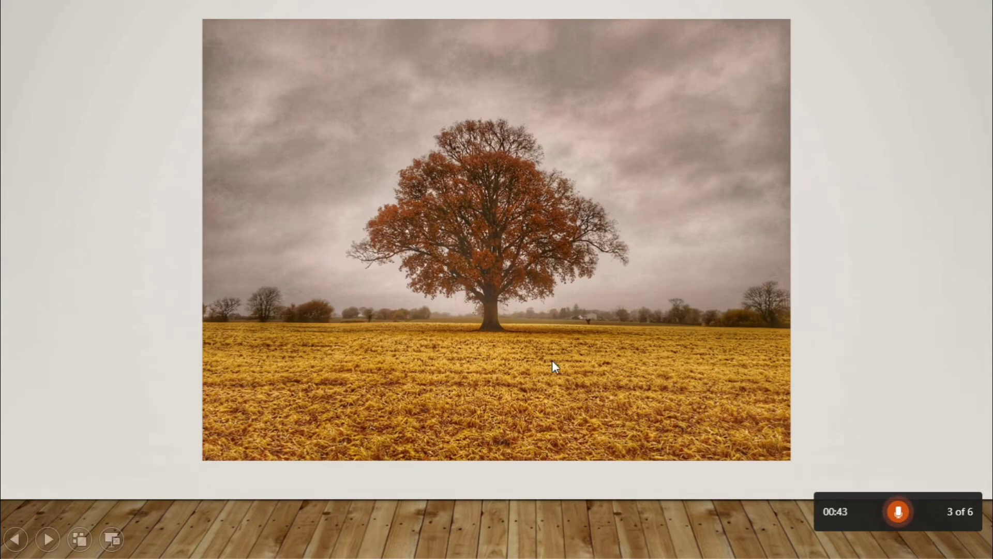
pyautogui.moveTo(316, 348)
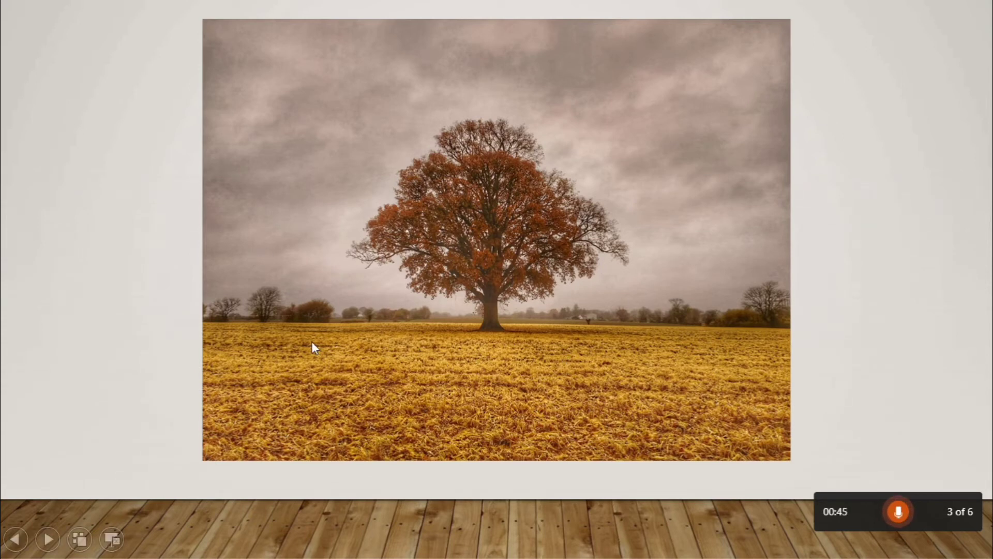
pyautogui.moveTo(596, 364)
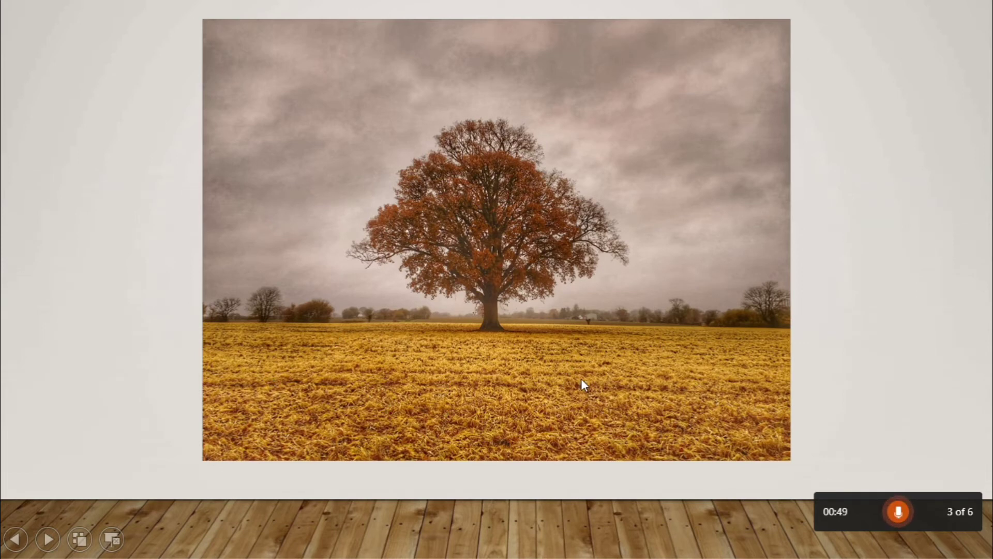
pyautogui.moveTo(361, 369)
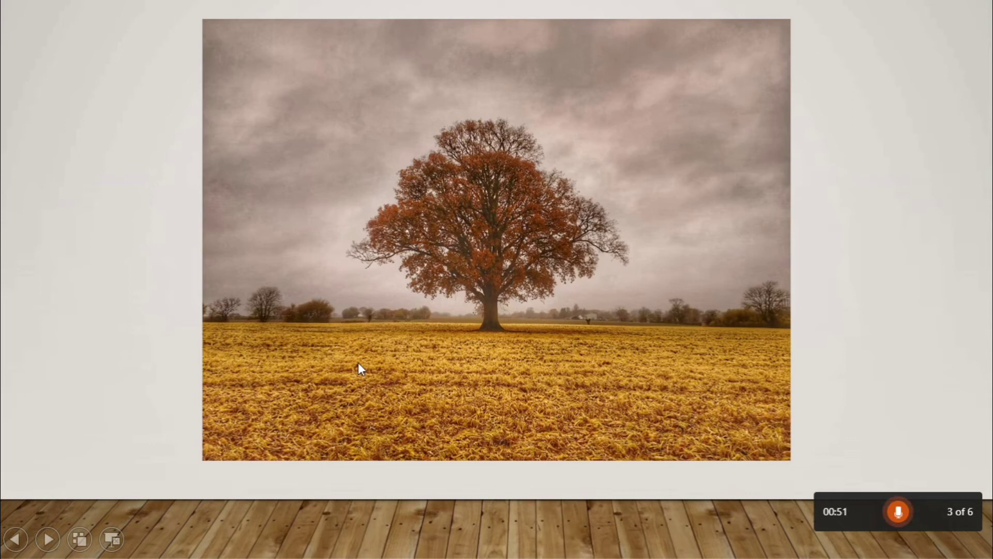
pyautogui.moveTo(444, 412)
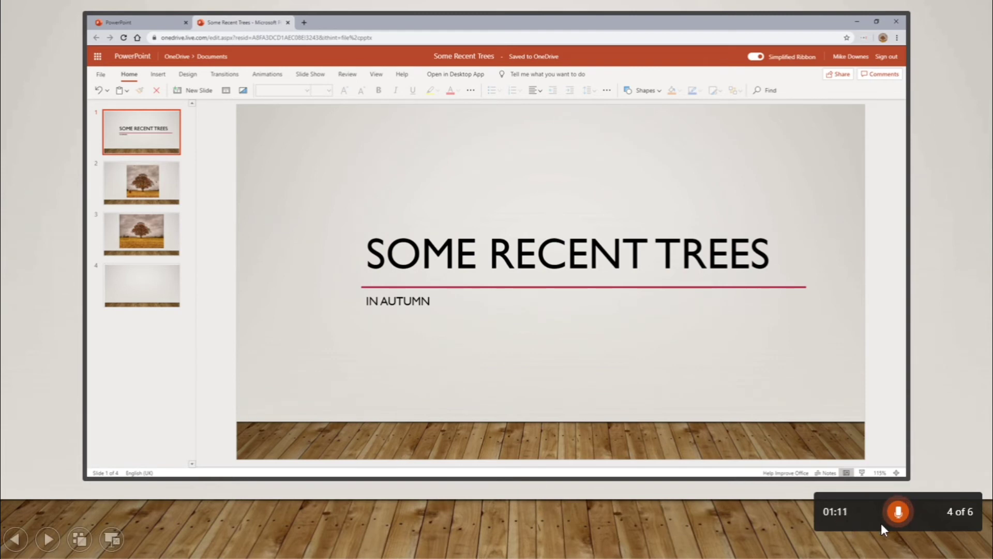
# - End the rehearsal to get the report showing 1:12, 4 slides, 137 wpm
pyautogui.click(897, 511)
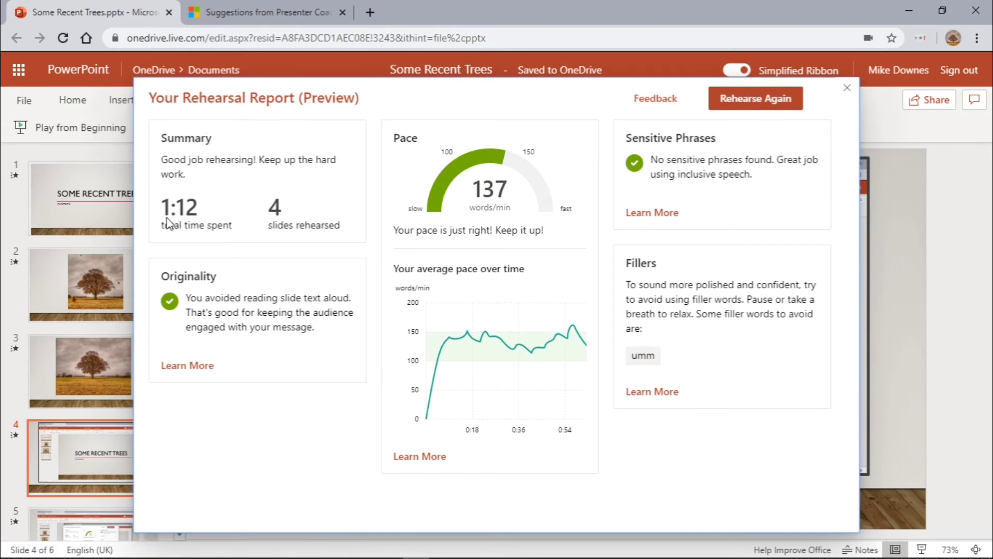
pyautogui.moveTo(284, 240)
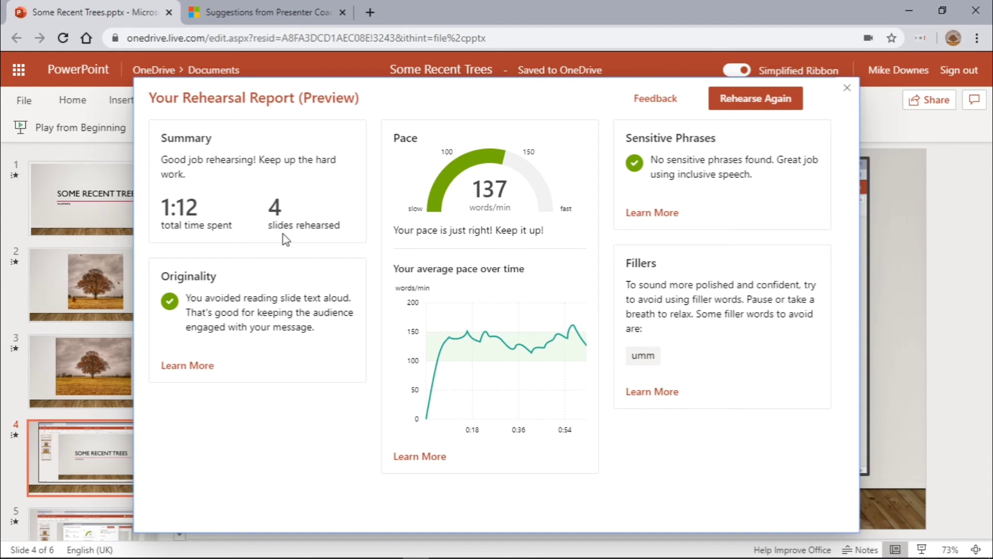
pyautogui.moveTo(309, 307)
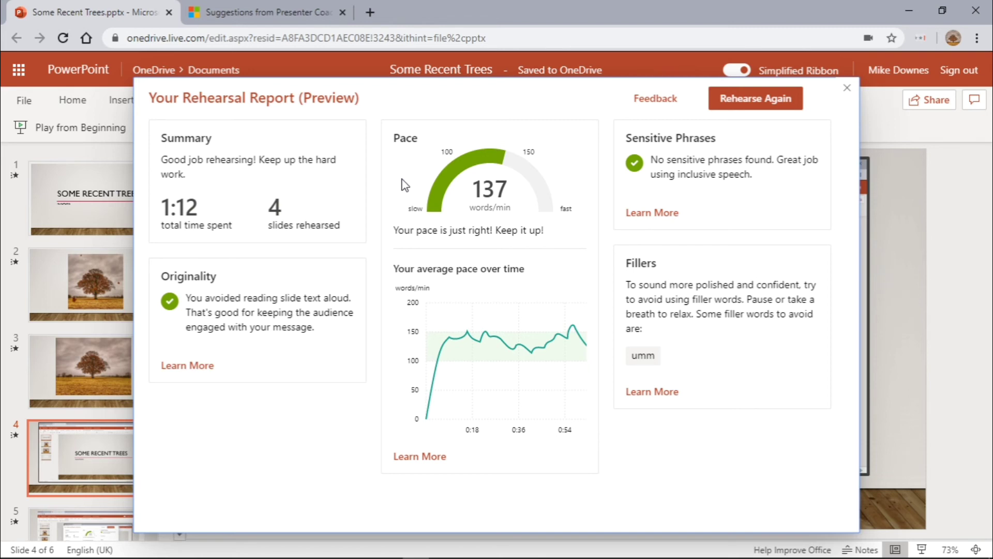
pyautogui.moveTo(558, 351)
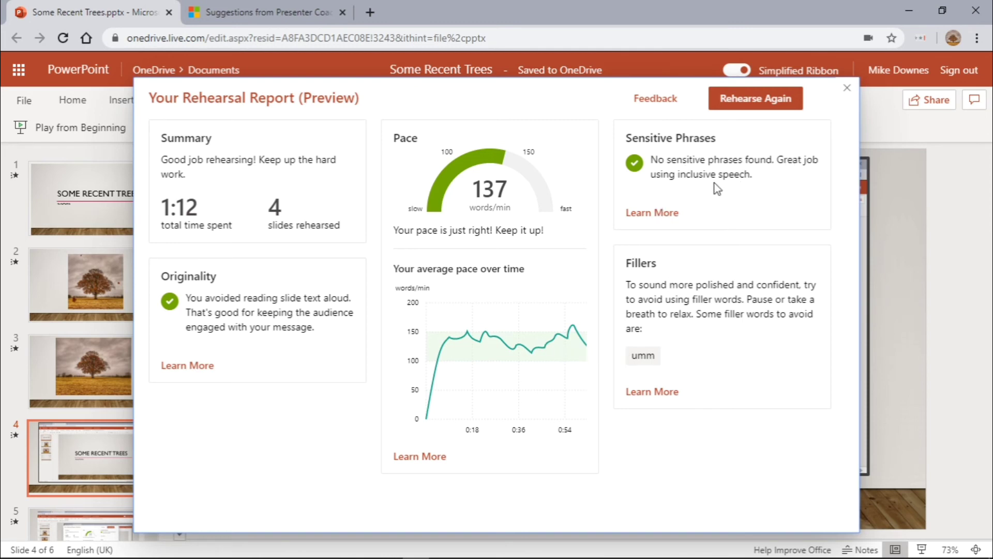
pyautogui.moveTo(723, 368)
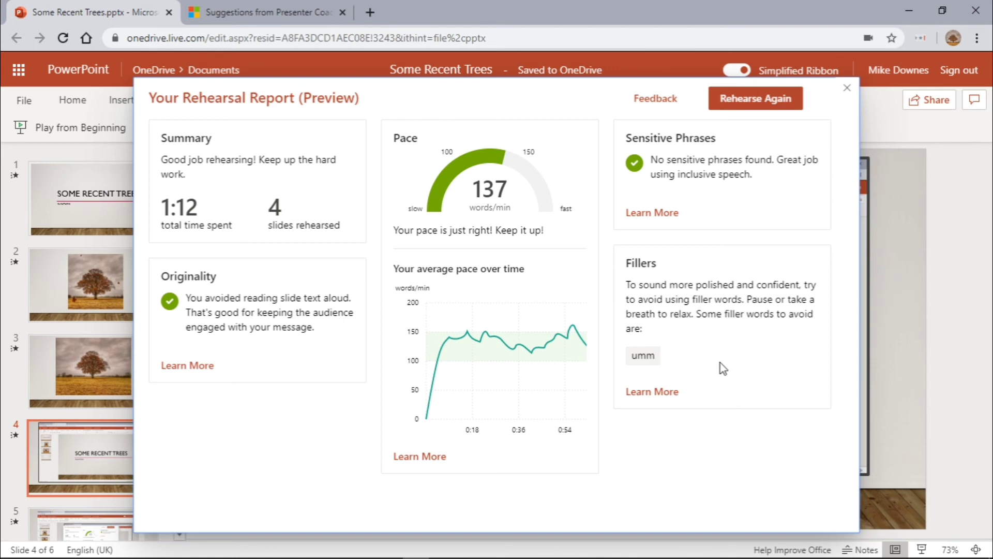
pyautogui.moveTo(663, 362)
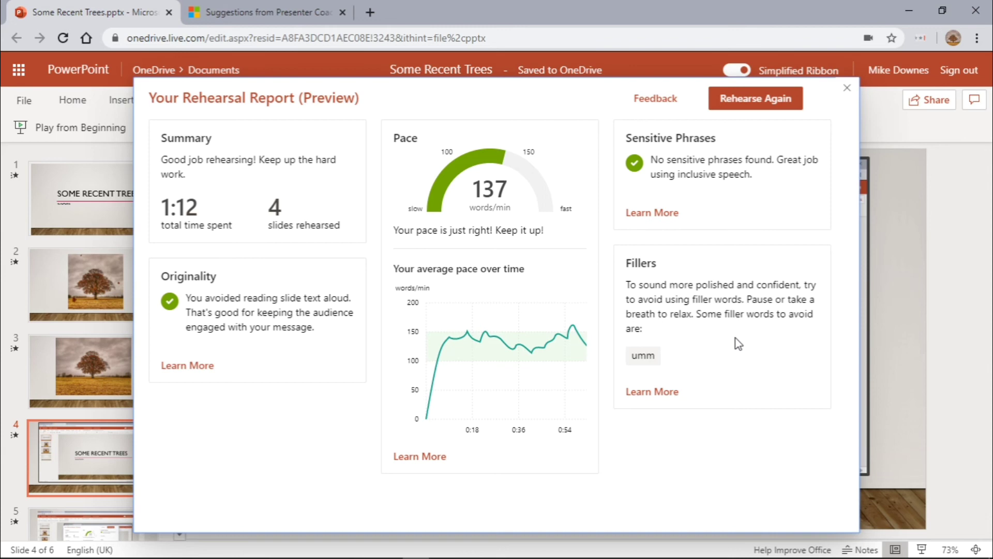
pyautogui.moveTo(697, 370)
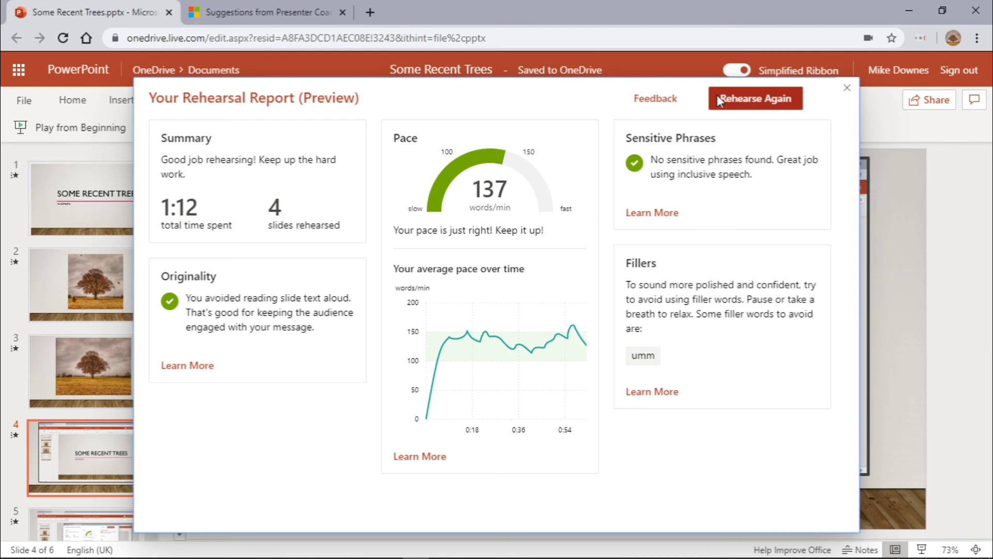
pyautogui.moveTo(670, 366)
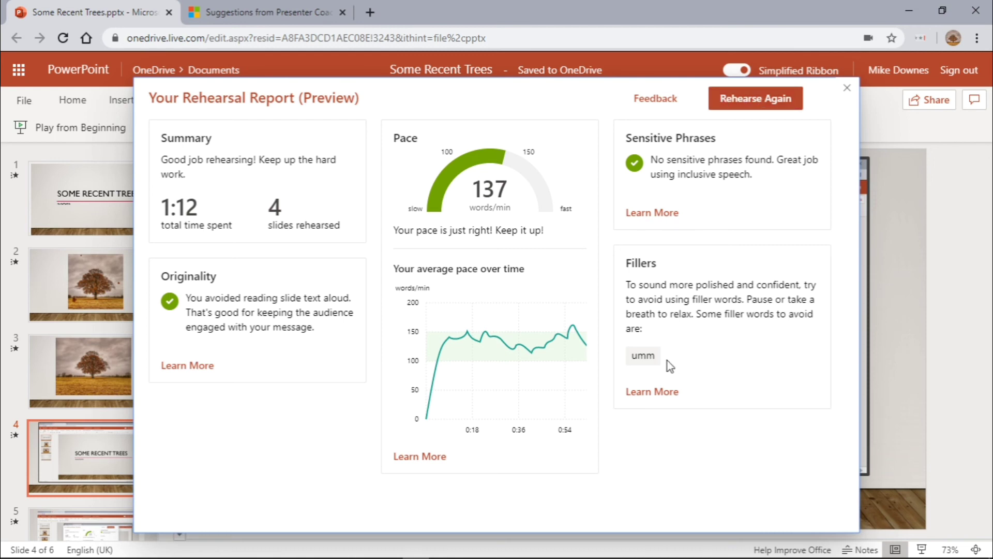
pyautogui.moveTo(658, 193)
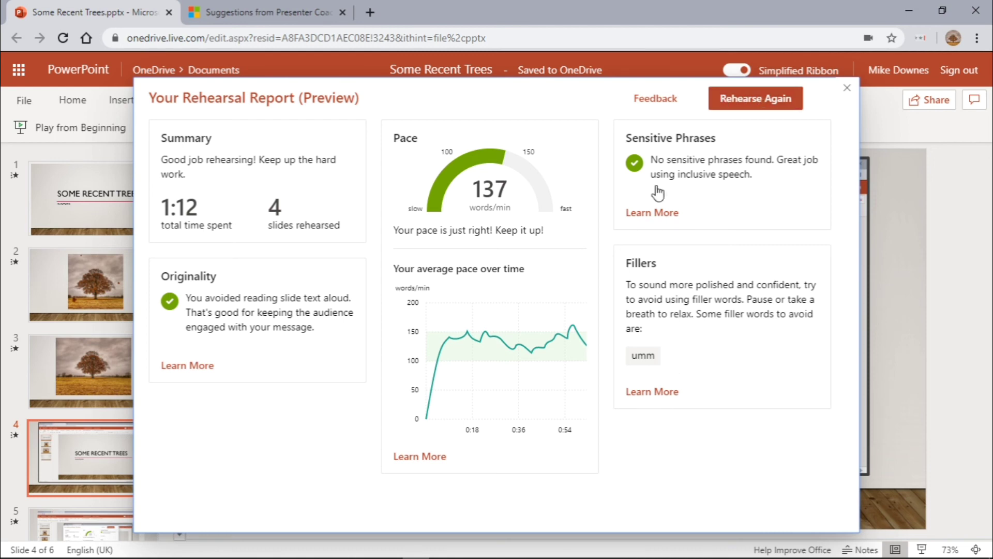
pyautogui.moveTo(670, 118)
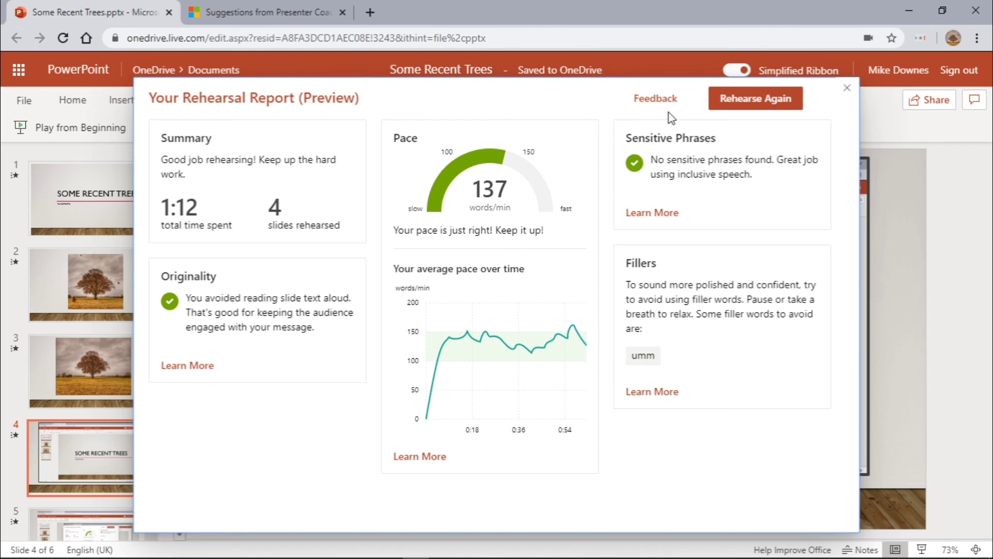
pyautogui.moveTo(723, 400)
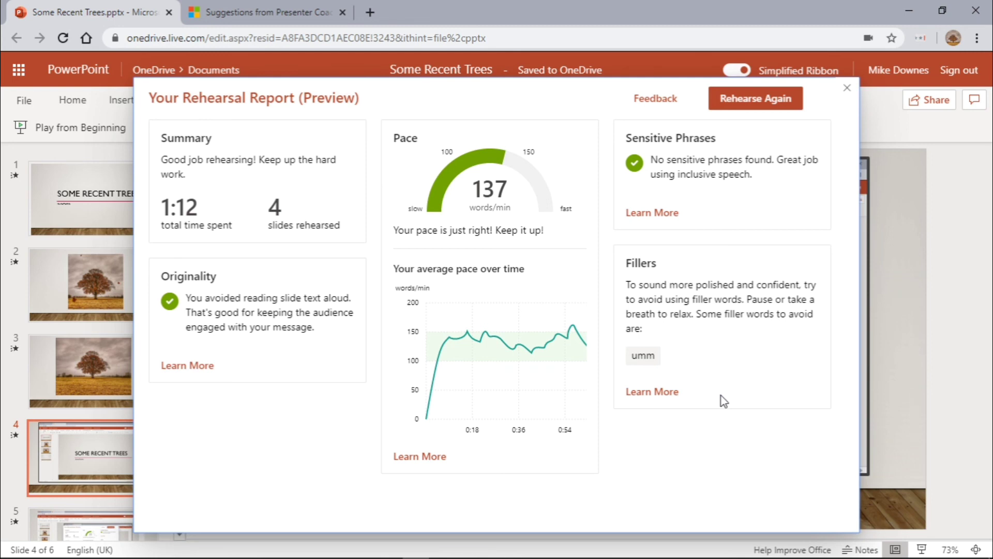
pyautogui.moveTo(175, 247)
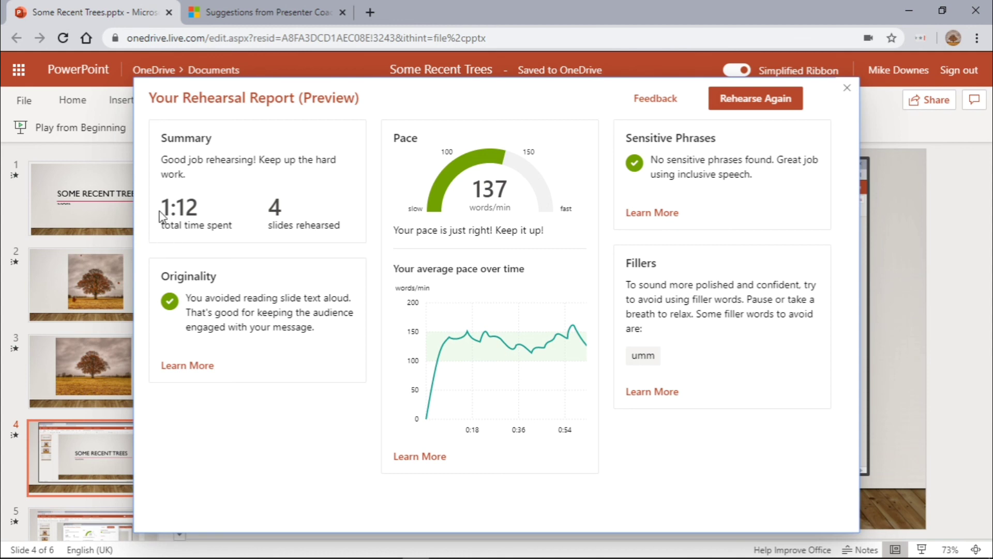
pyautogui.moveTo(195, 244)
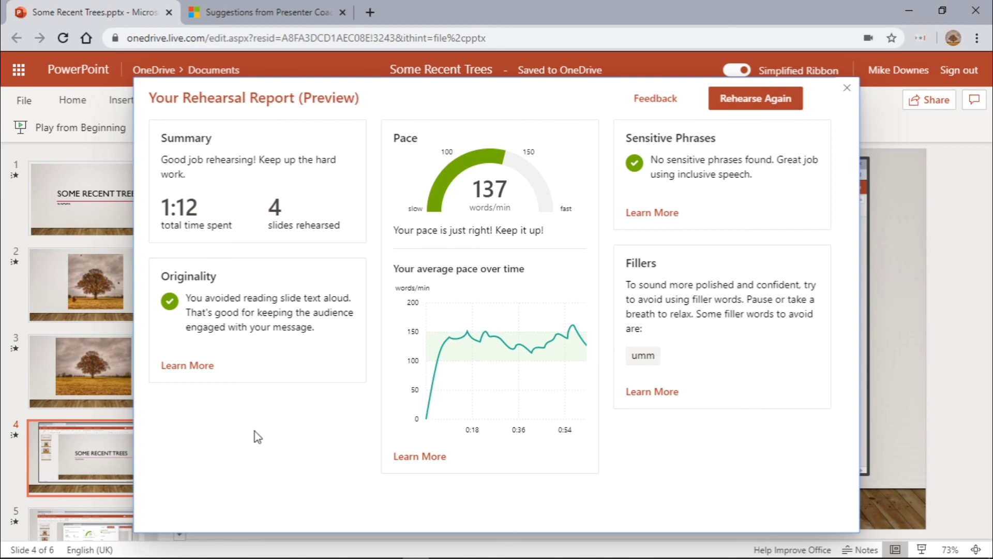
pyautogui.moveTo(247, 449)
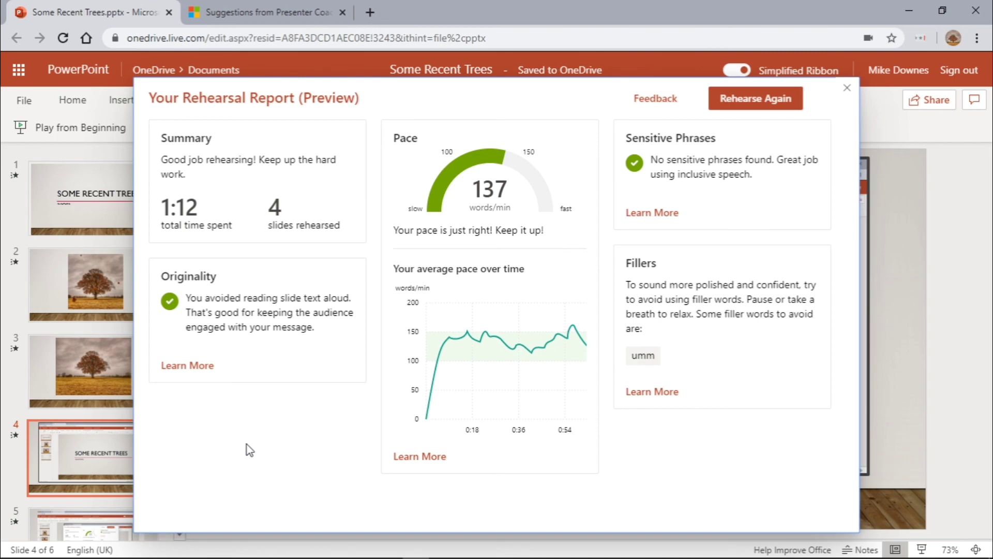